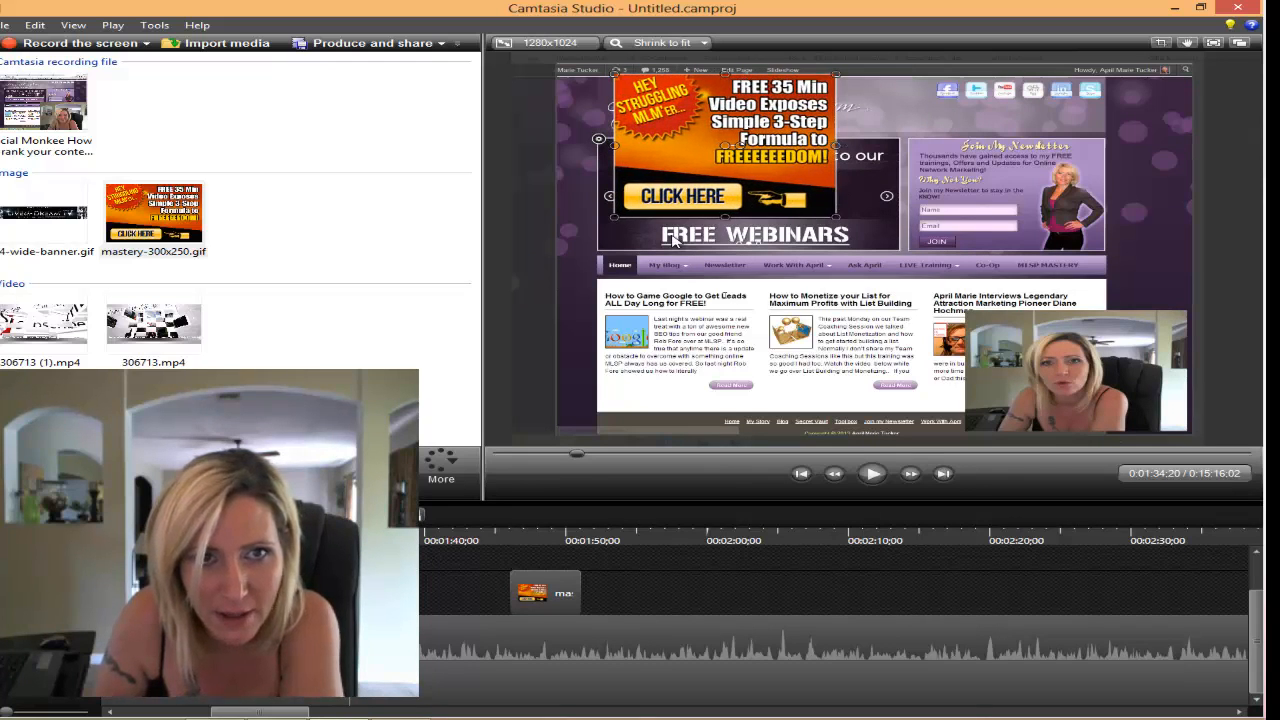
mouse_move(563, 144)
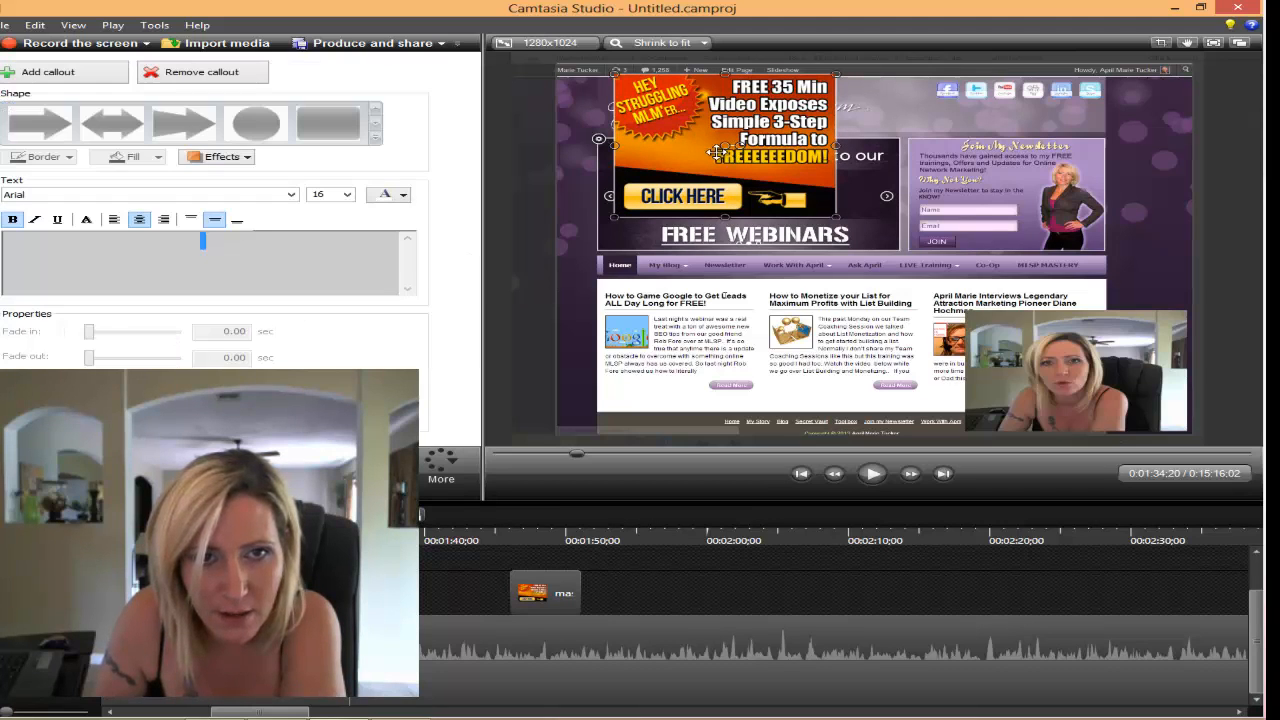
mouse_move(186, 124)
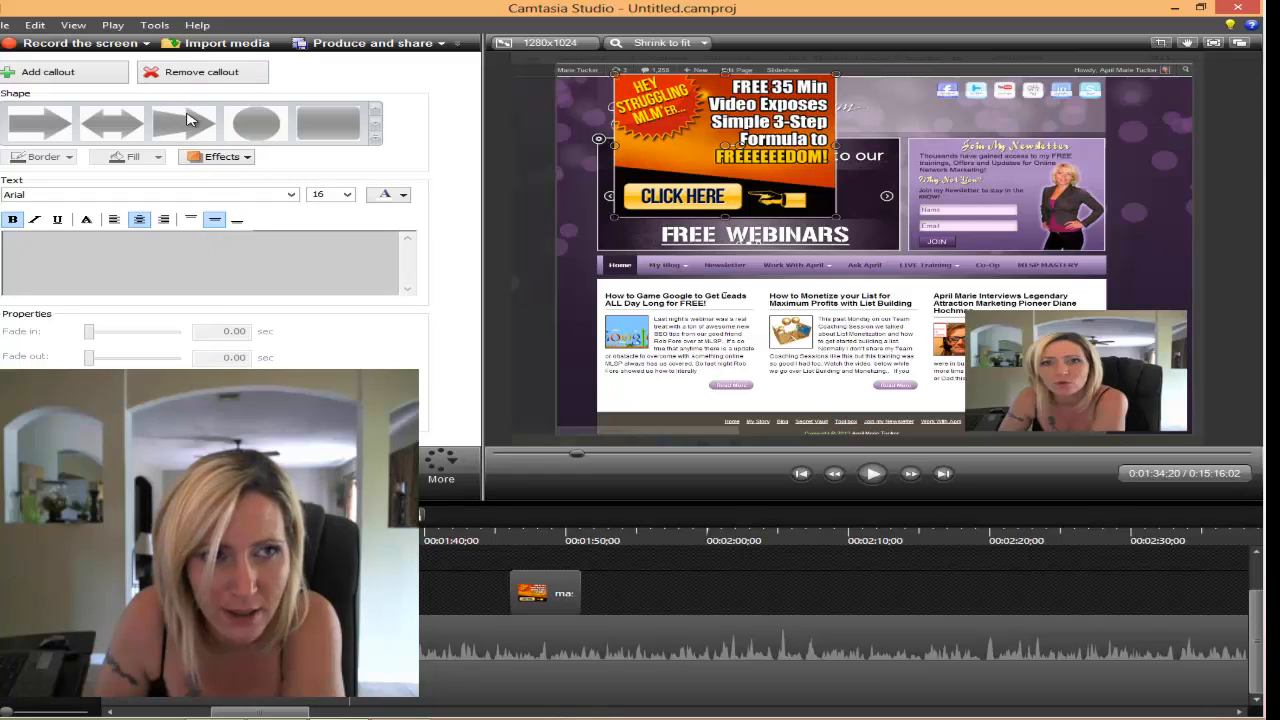
mouse_move(48, 71)
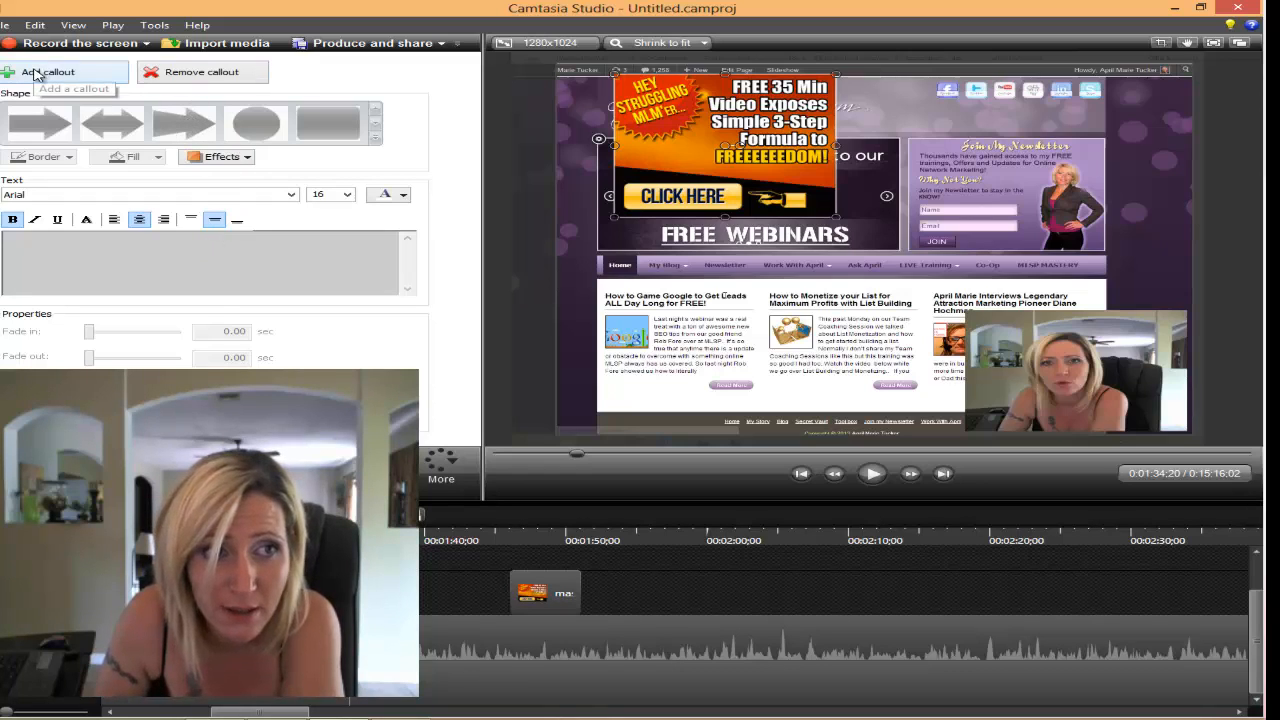
Step: Add an arrow callout and flip it horizontally so it points left
click(47, 71)
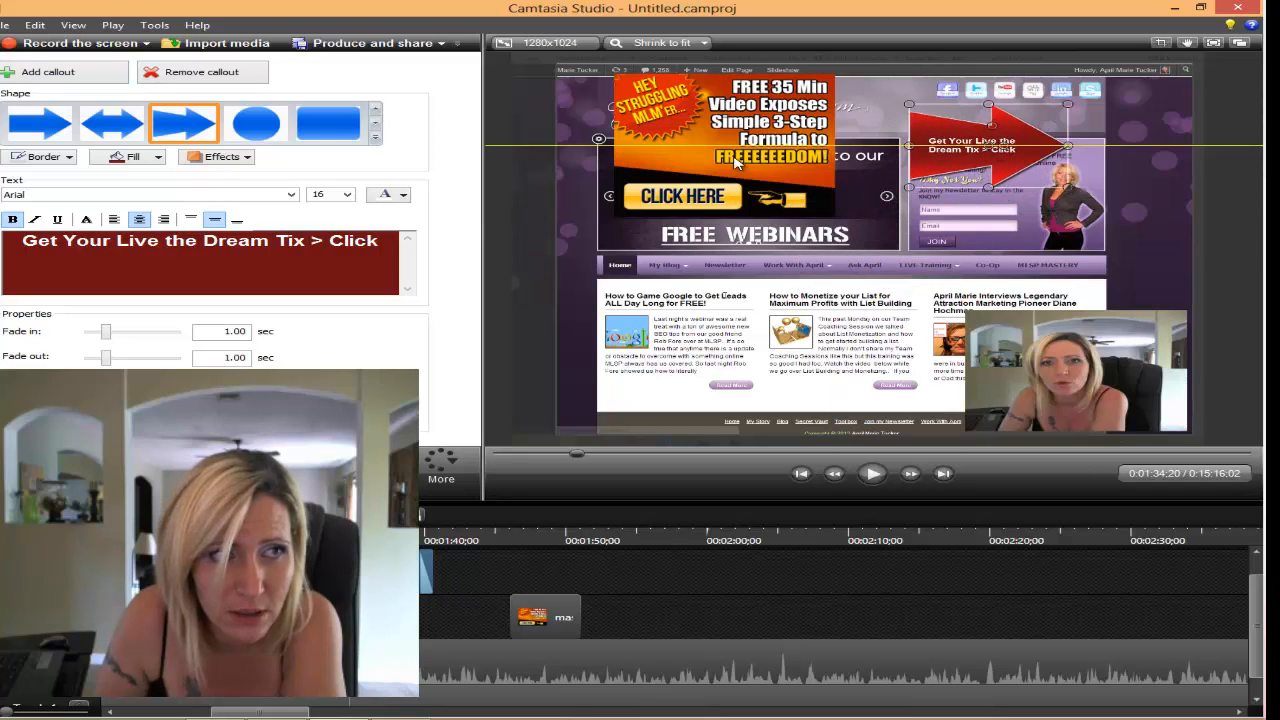
click(222, 156)
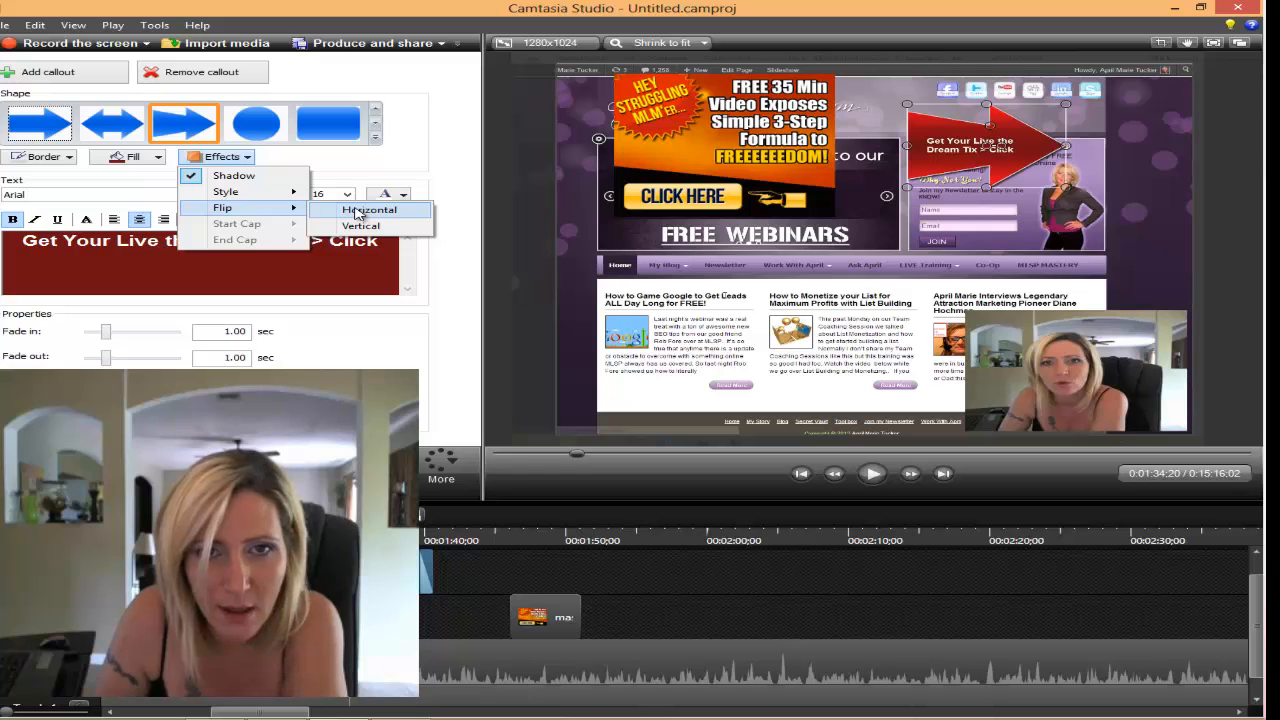
click(368, 209)
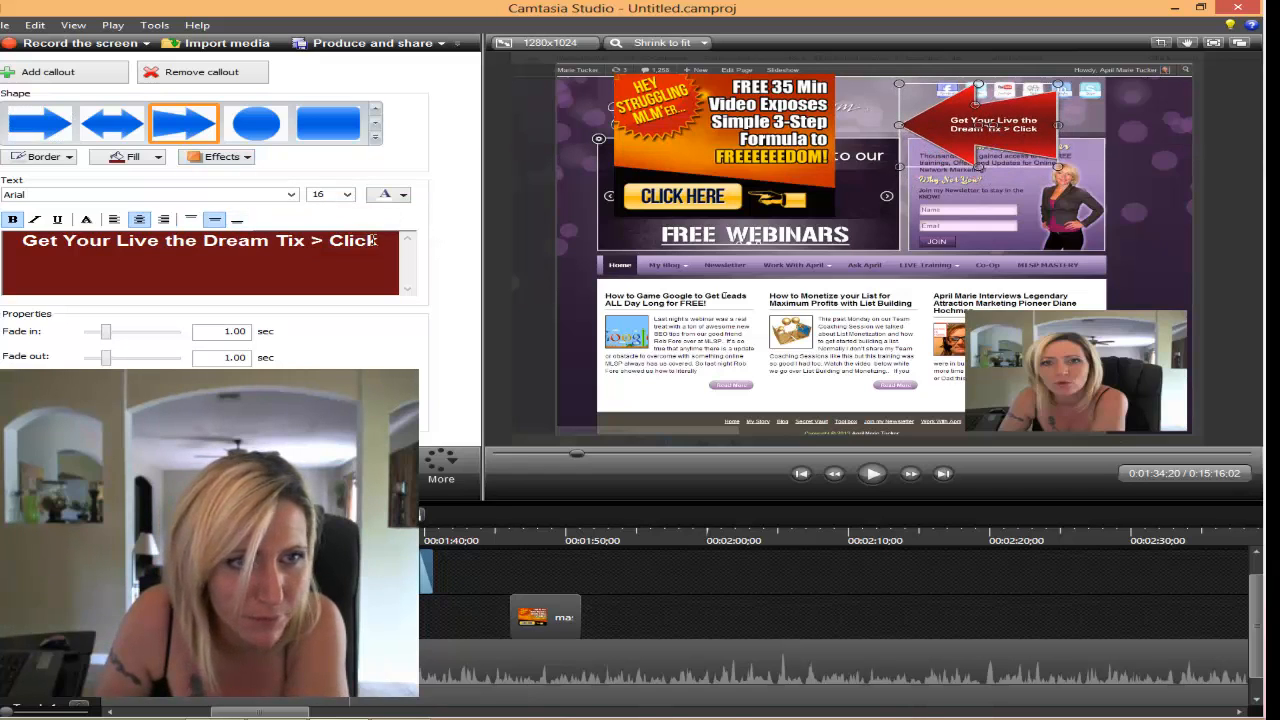
Step: Replace the callout's text with 'Learn more about MLSP'
triple_click(200, 240)
text(H)
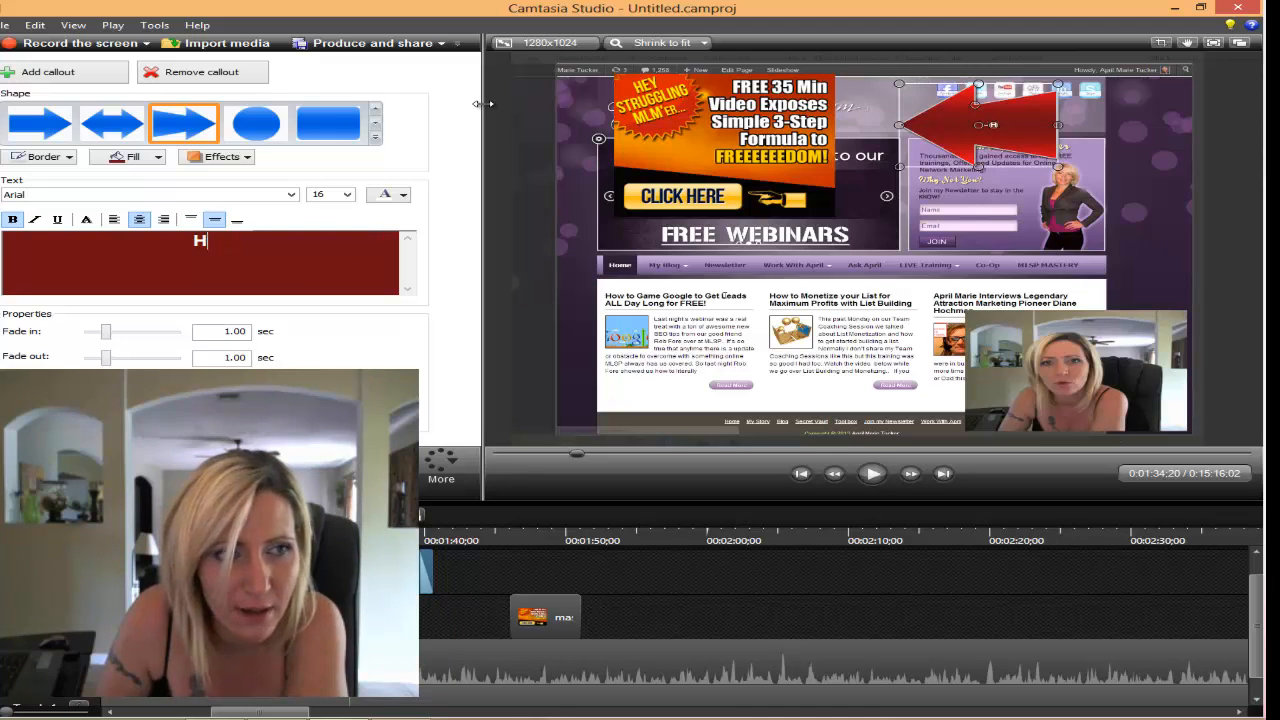
text(Learn more about MLS)
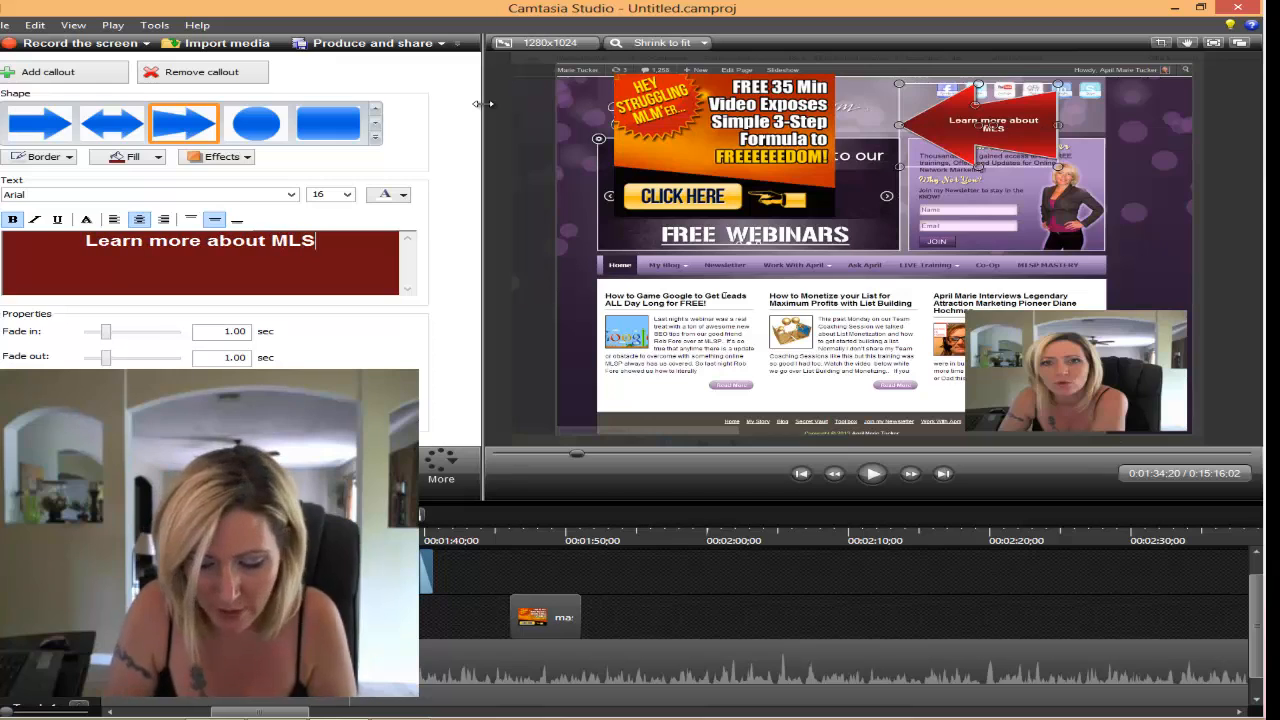
text(P)
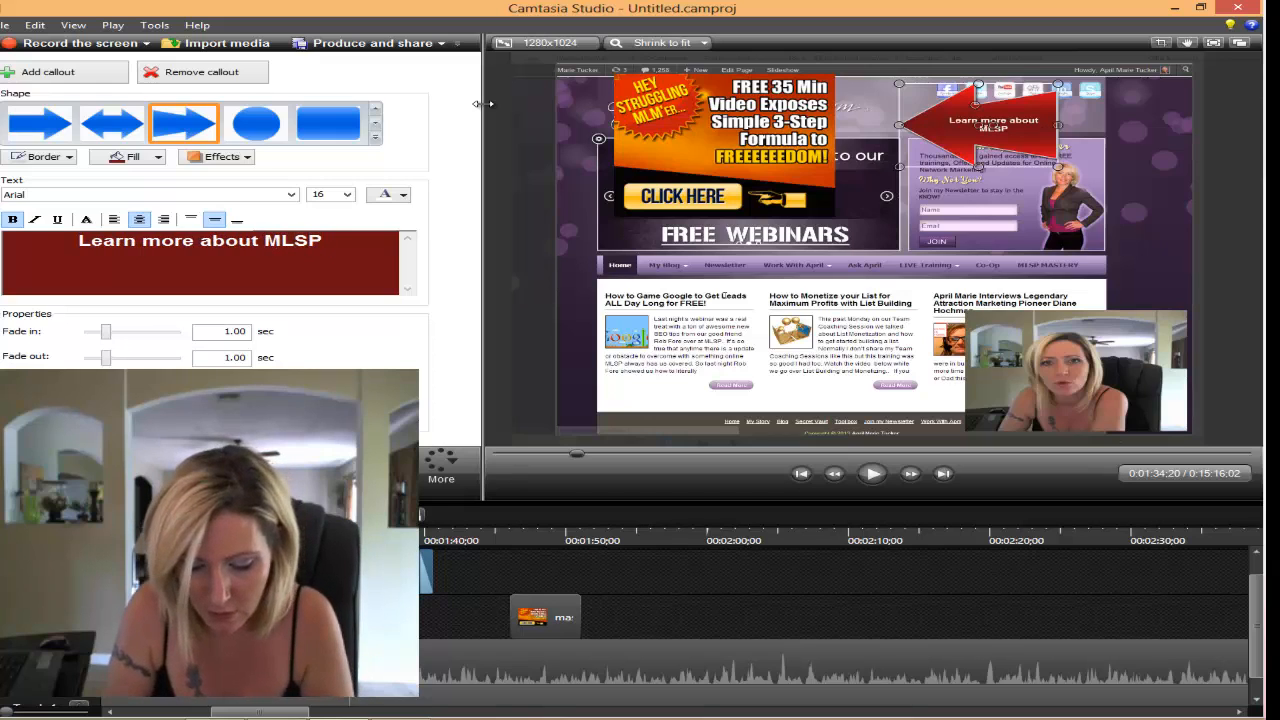
text(Here)
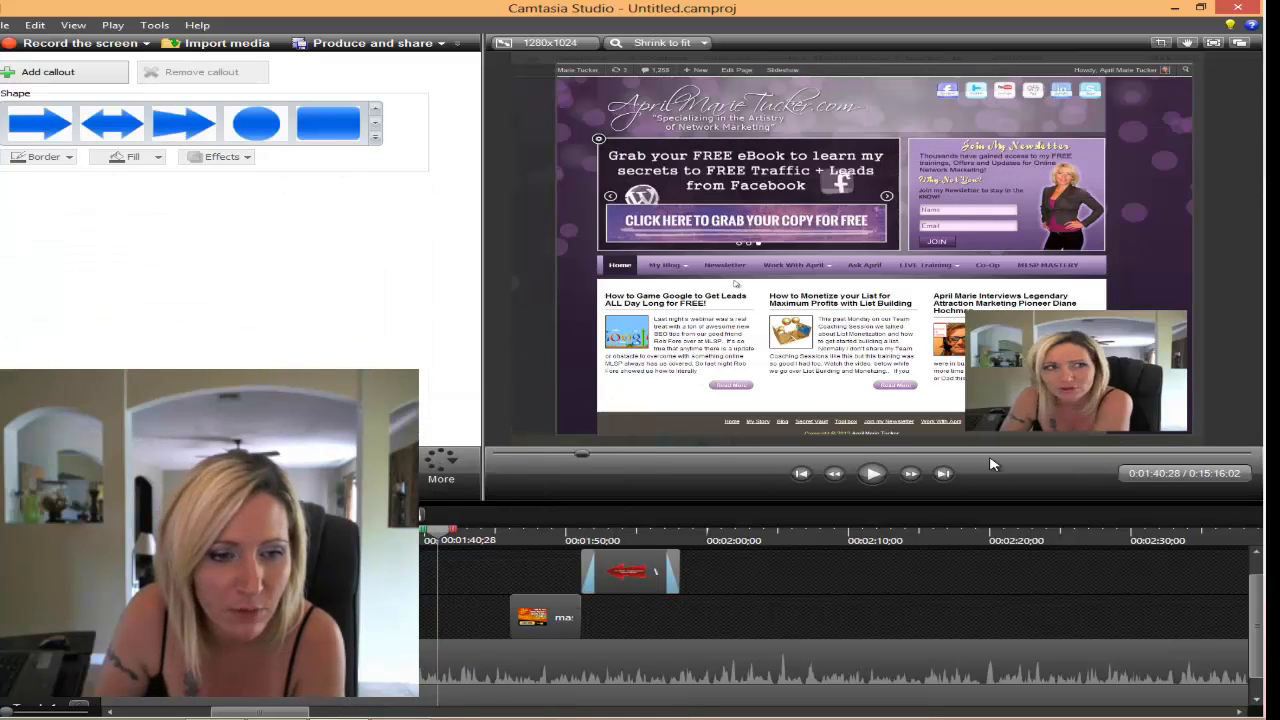
Step: Retext the callout '<< Click - Learn more about MLSP', move it top-right, and preview playback
click(871, 474)
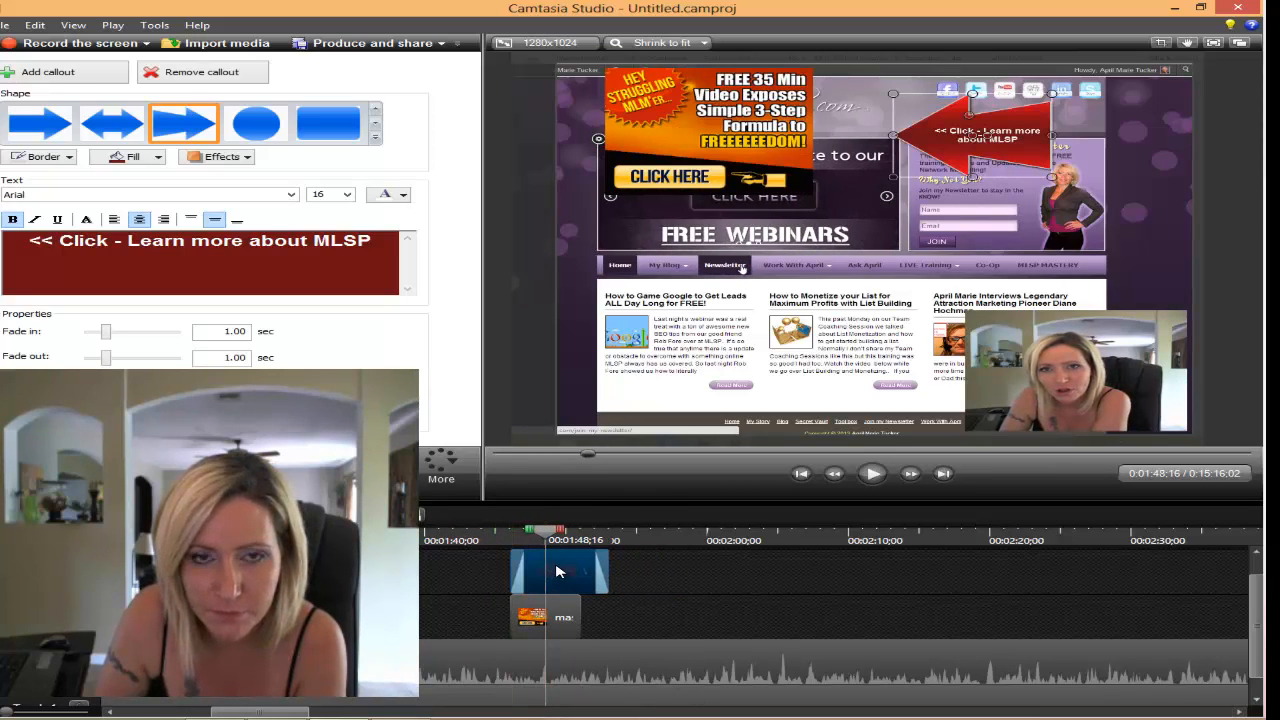
click(871, 473)
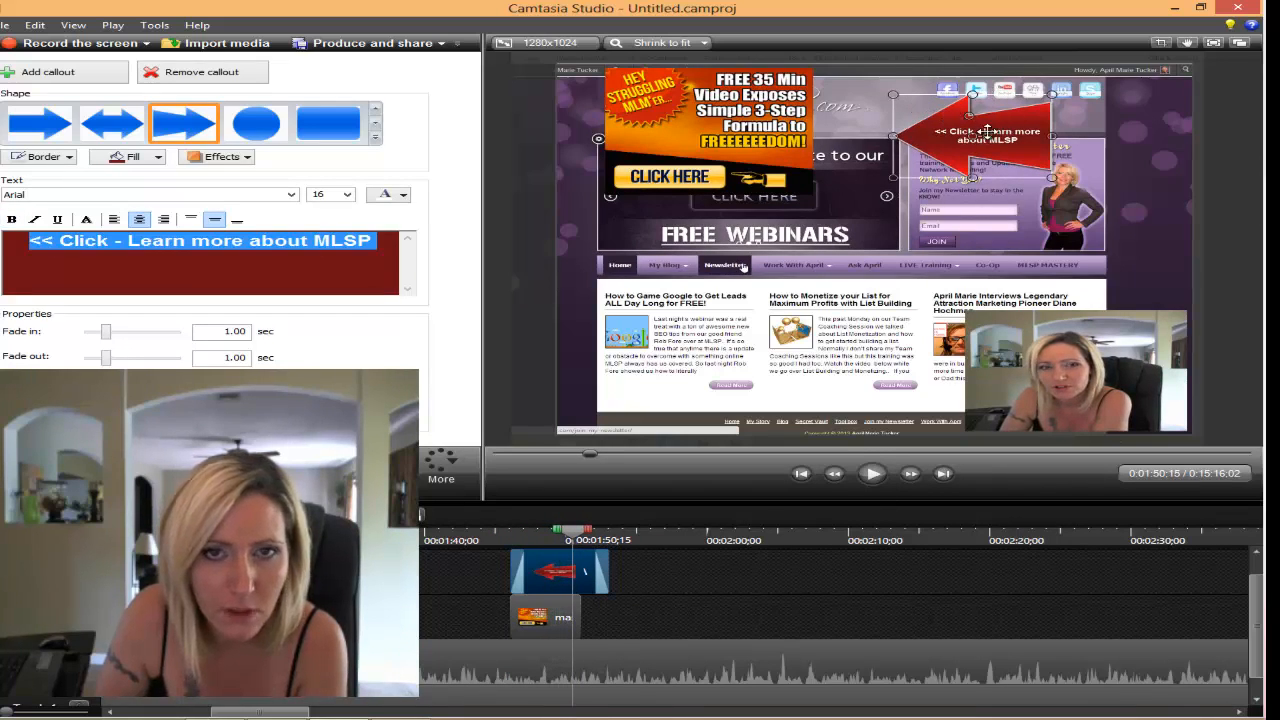
drag(985, 135, 930, 110)
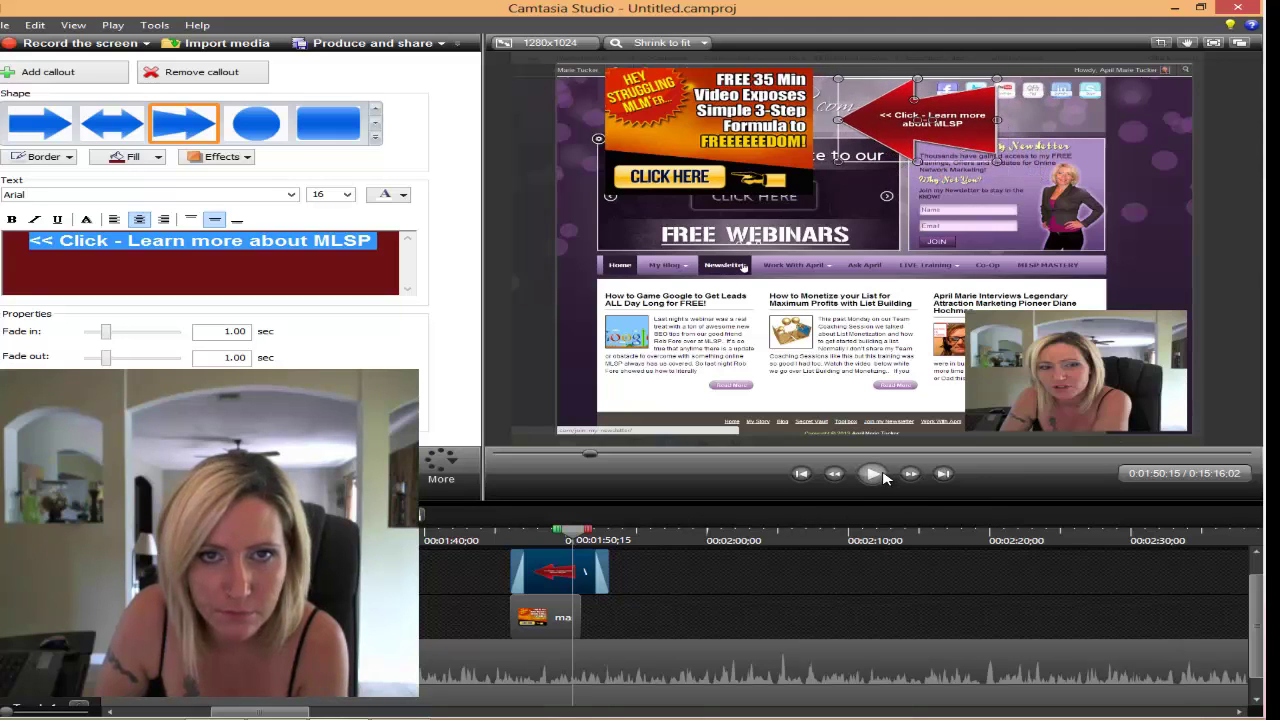
click(871, 473)
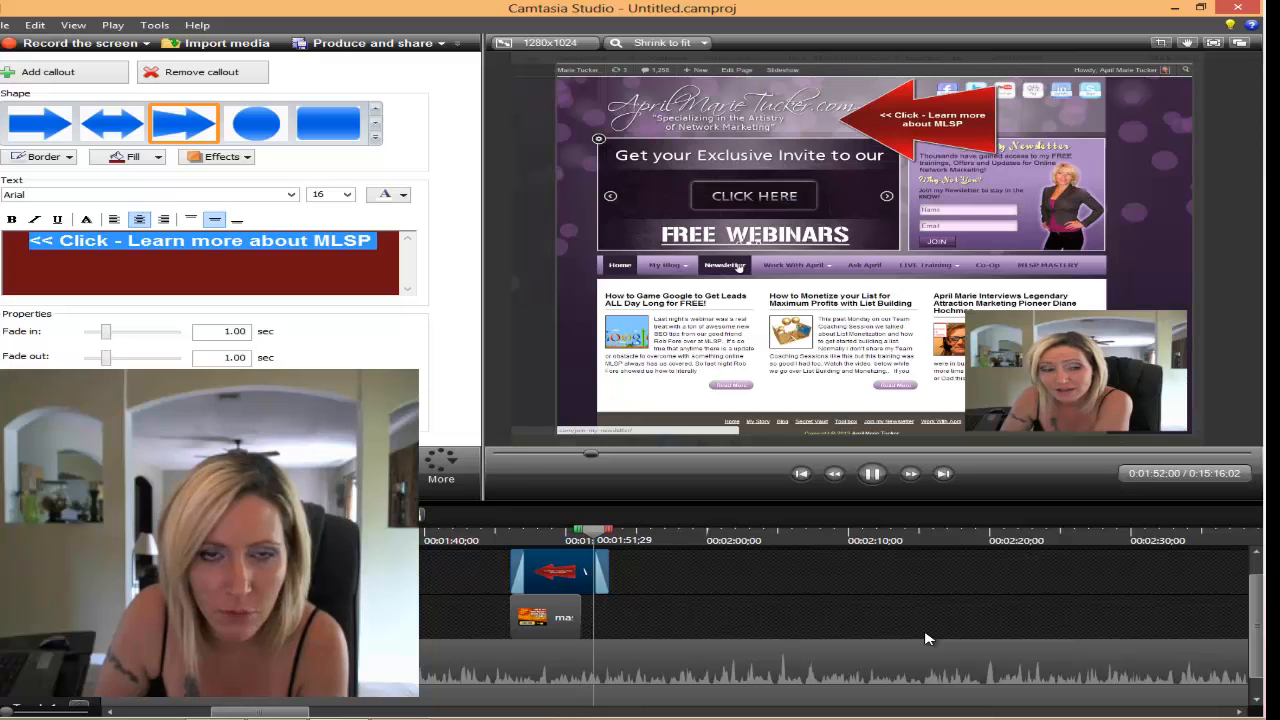
click(872, 473)
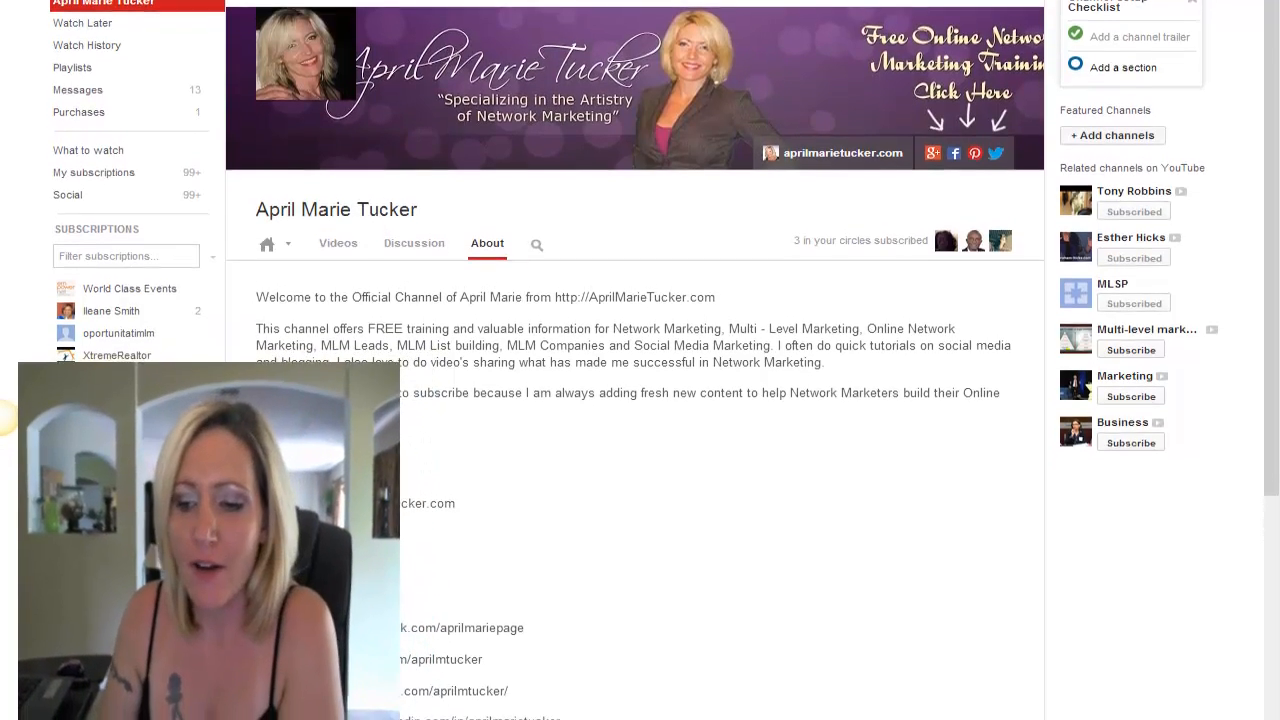
Step: Scroll down April Marie Tucker's About page to reveal more description and links
scroll(down, 3)
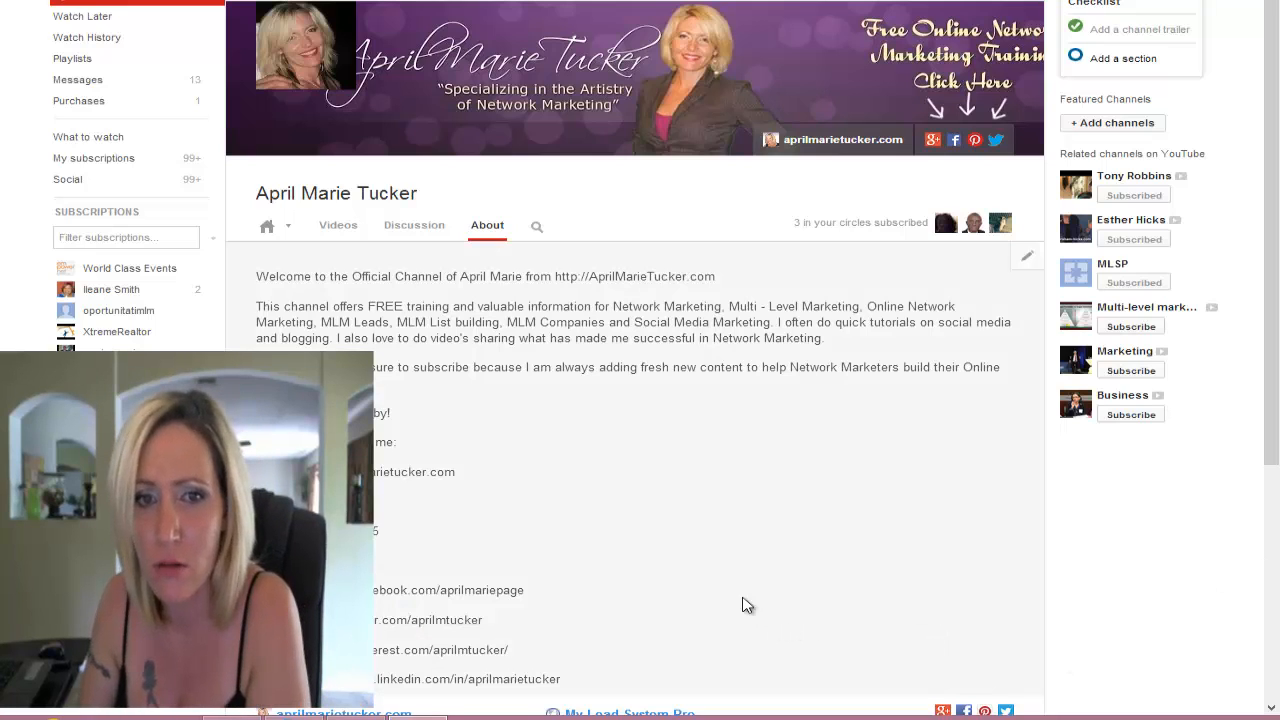
mouse_move(670, 471)
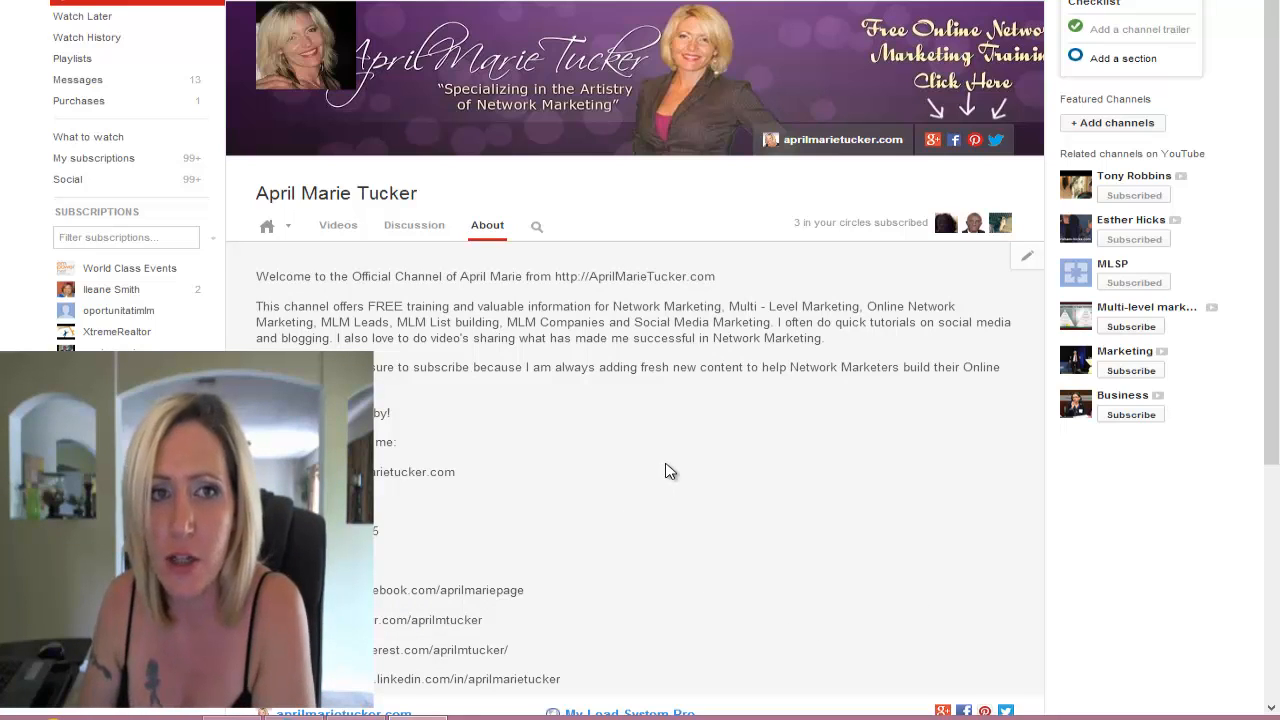
mouse_move(714, 499)
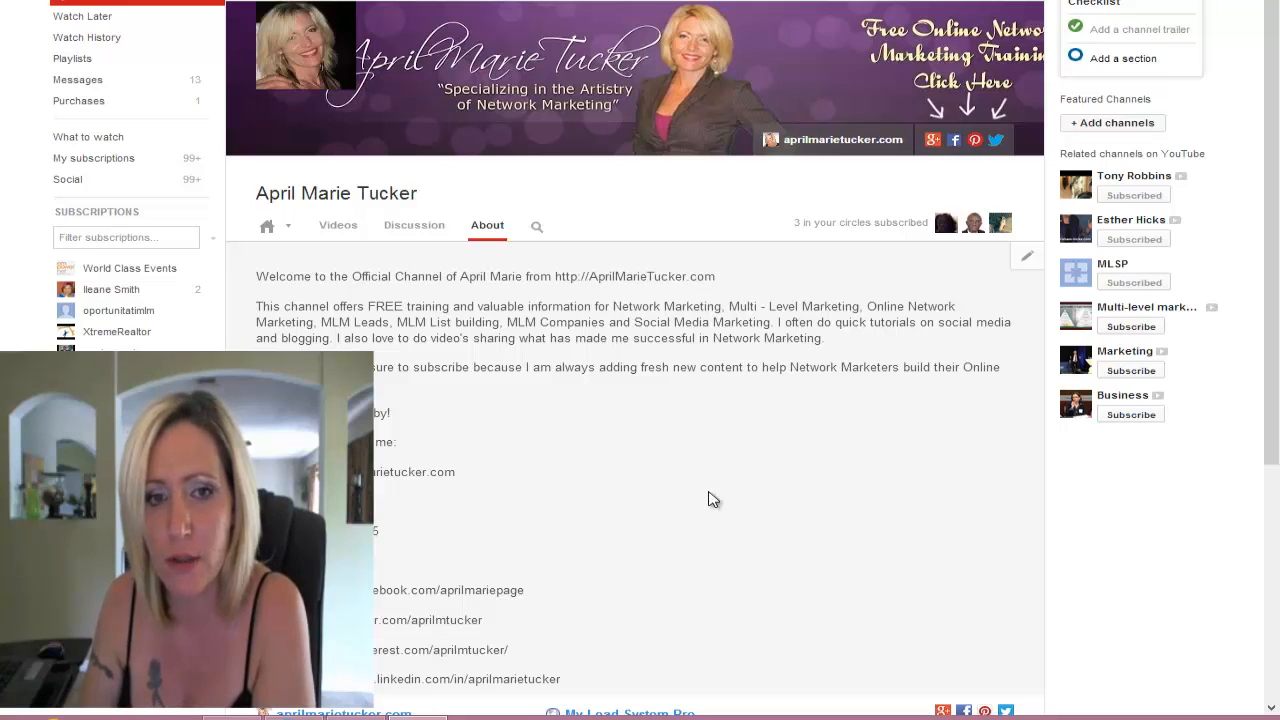
mouse_move(1263, 132)
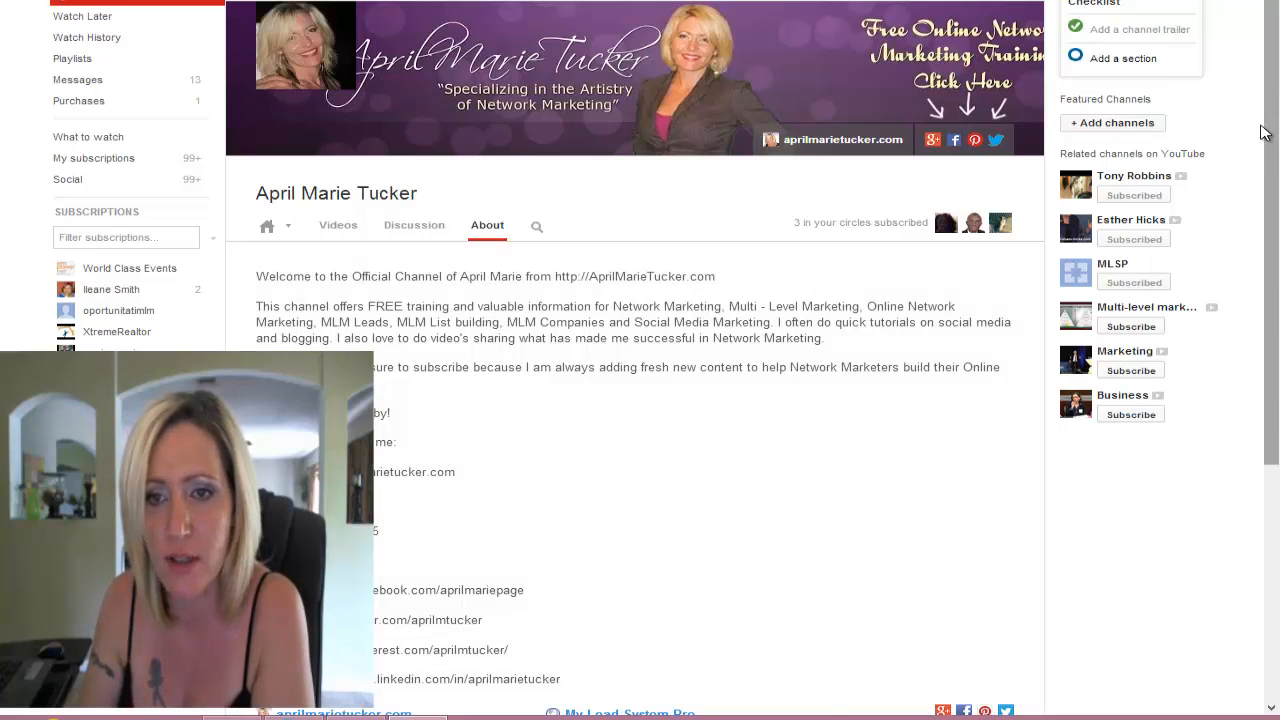
scroll(down, 3)
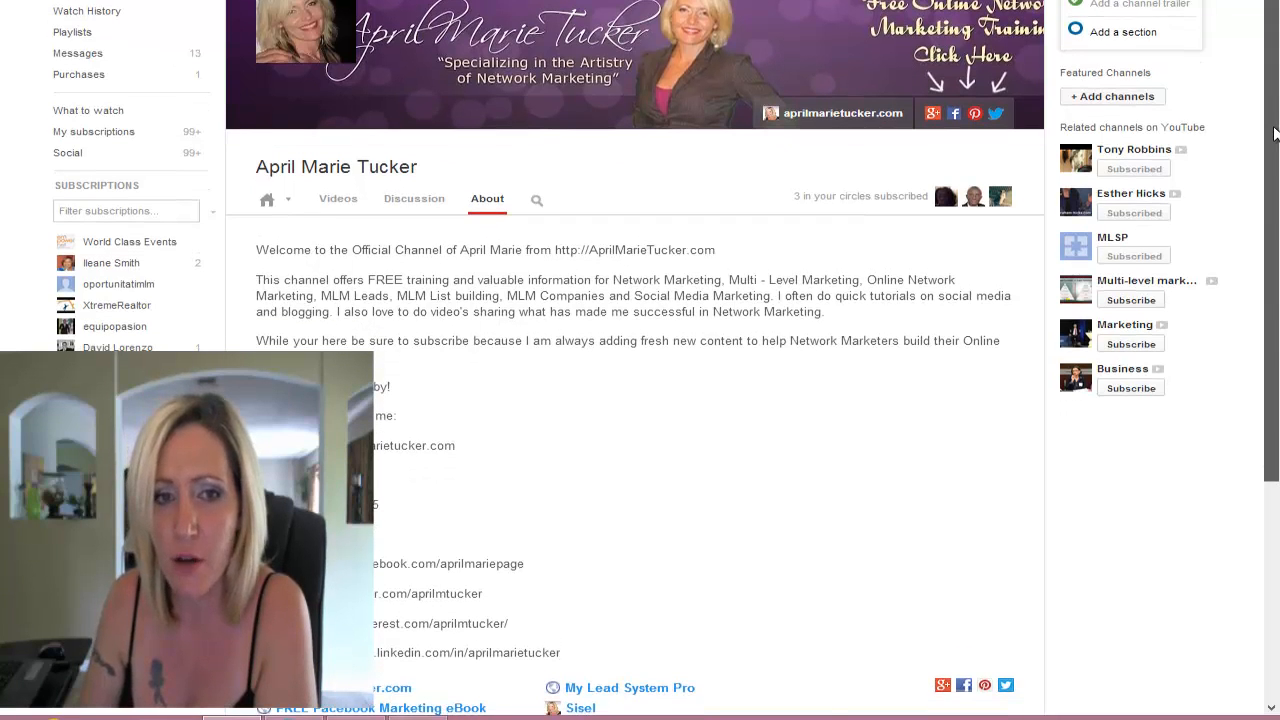
mouse_move(878, 123)
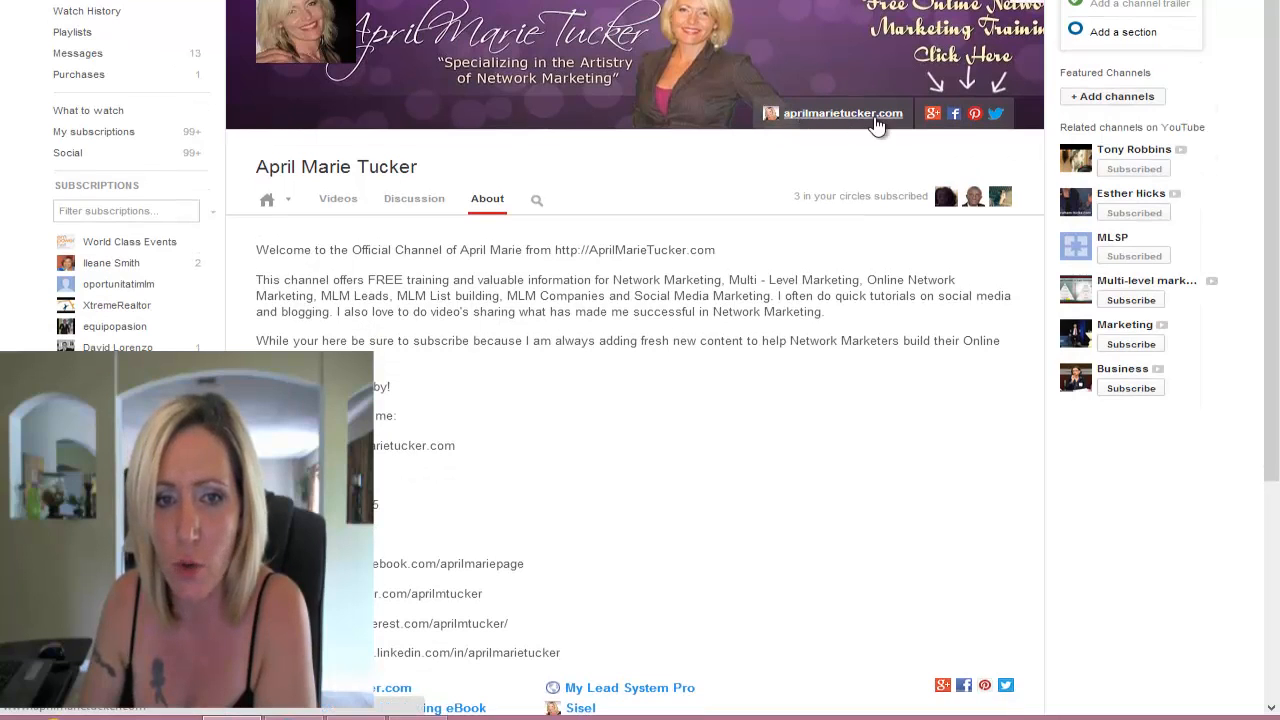
mouse_move(858, 123)
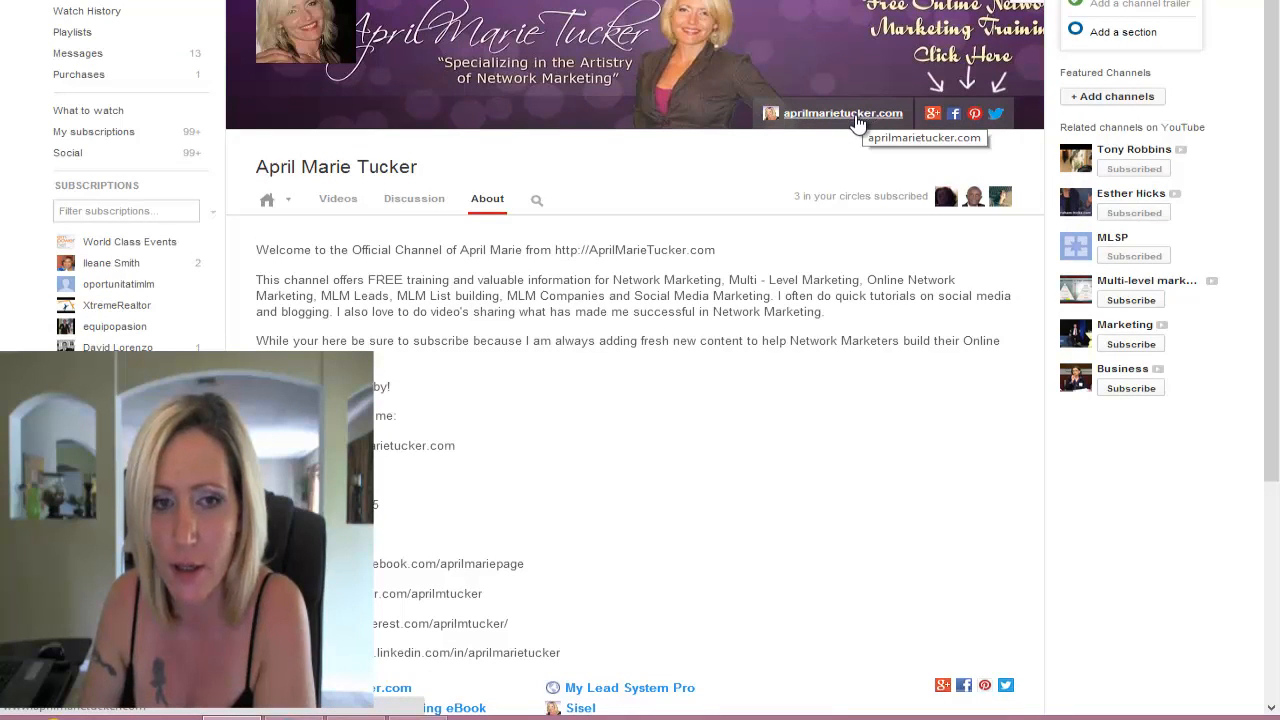
mouse_move(843, 120)
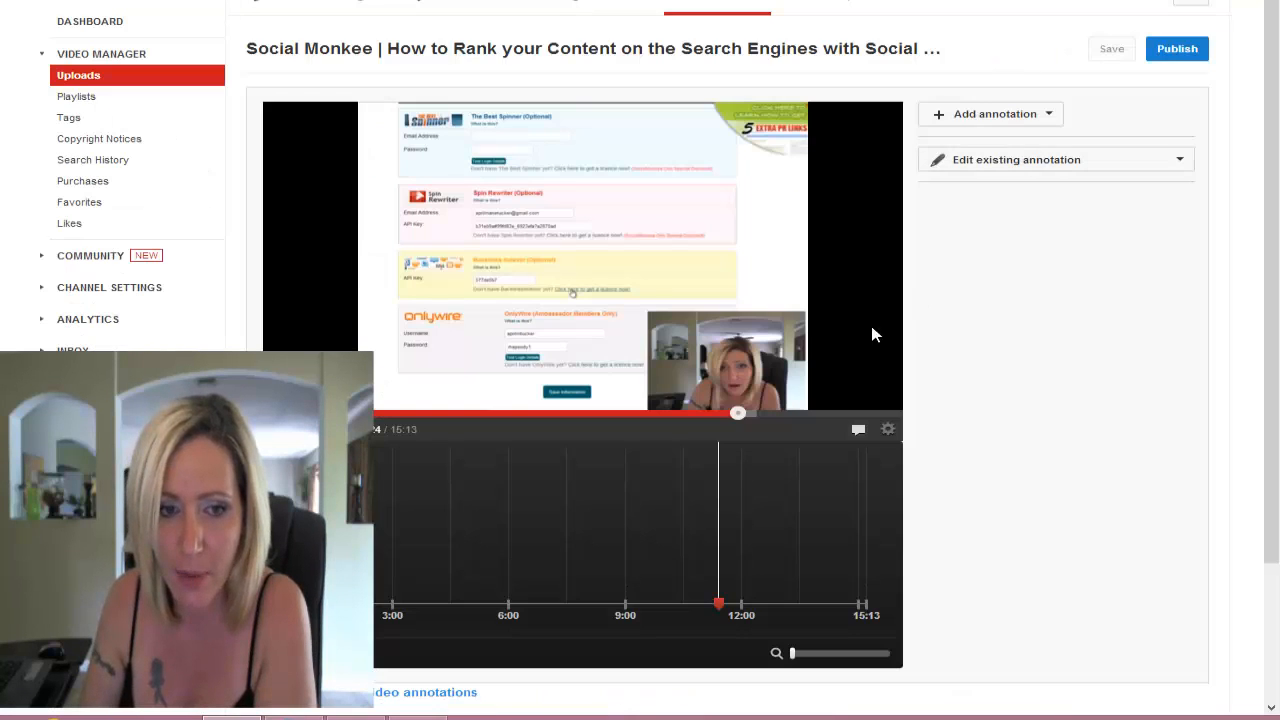
mouse_move(812, 303)
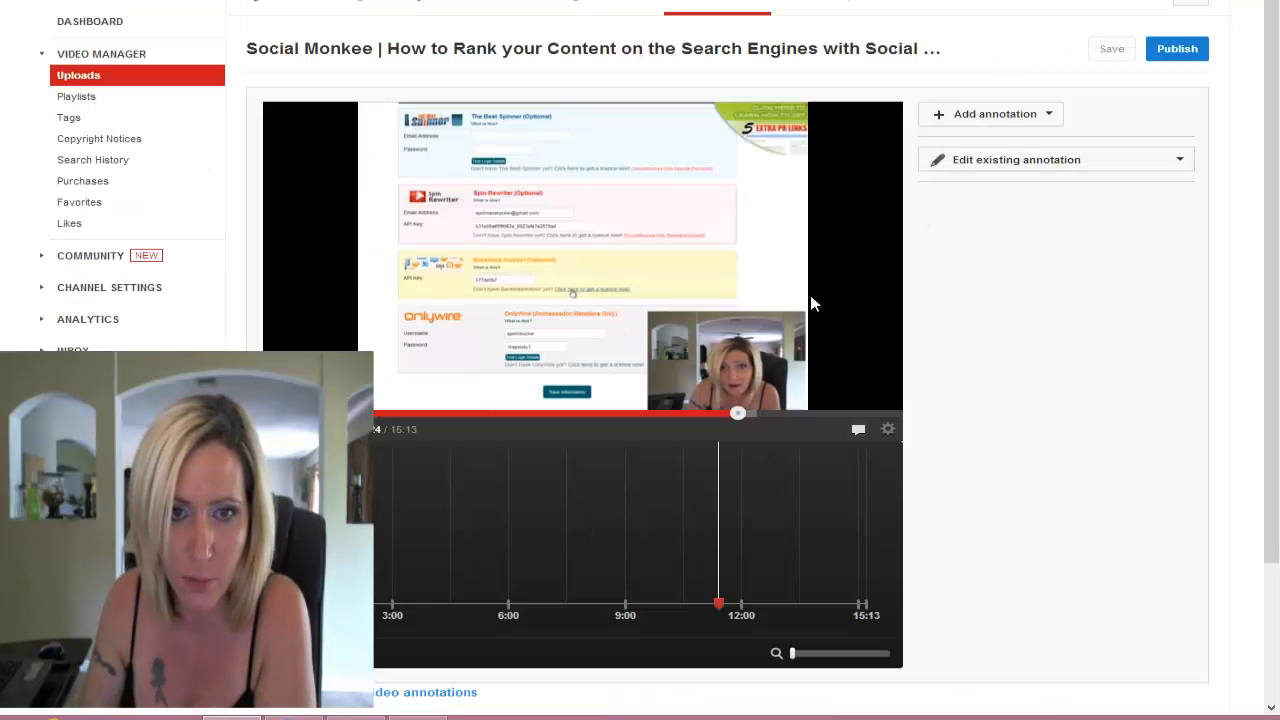
Step: Add a spotlight annotation with its Link checkbox enabled, then return to the About page
click(990, 113)
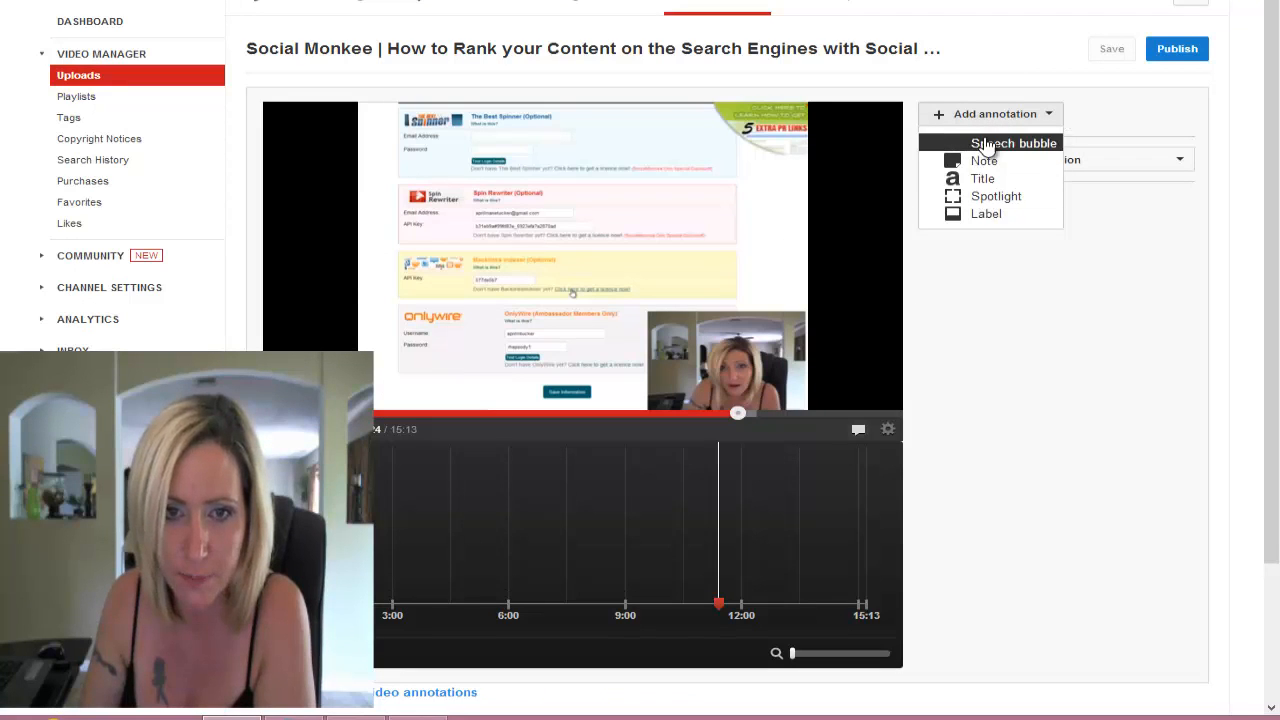
click(996, 196)
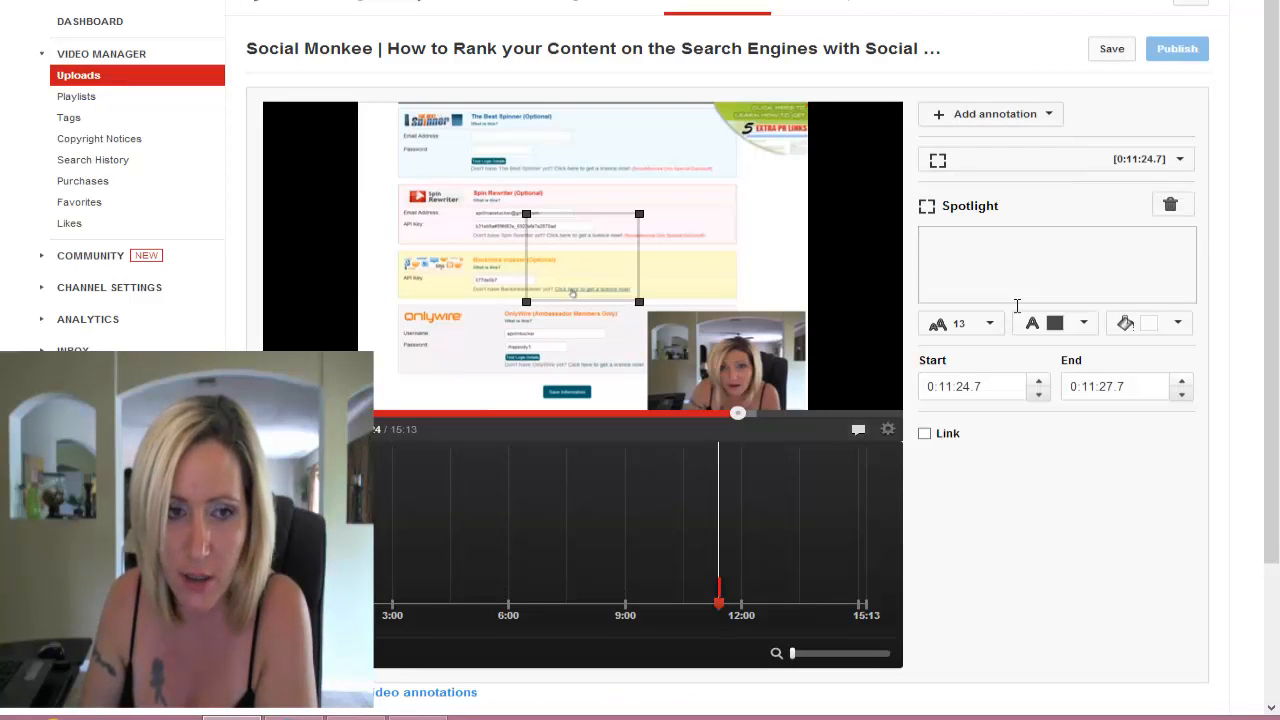
click(925, 433)
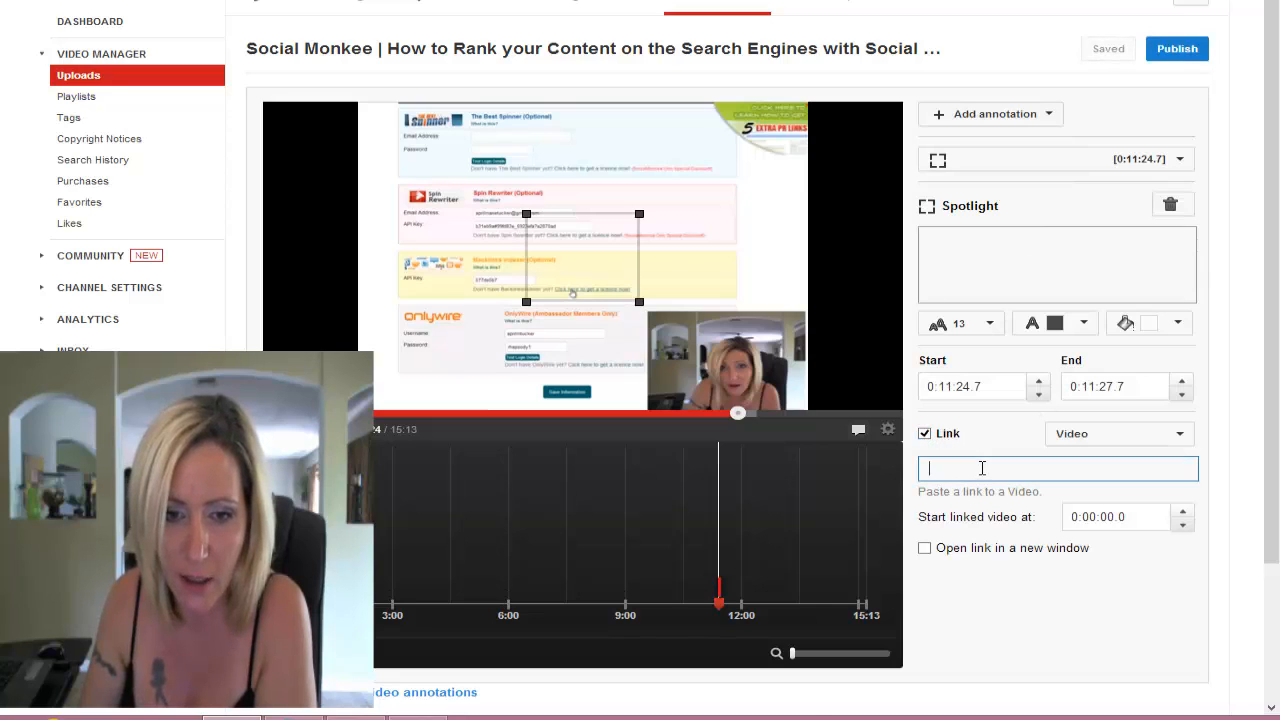
click(1118, 433)
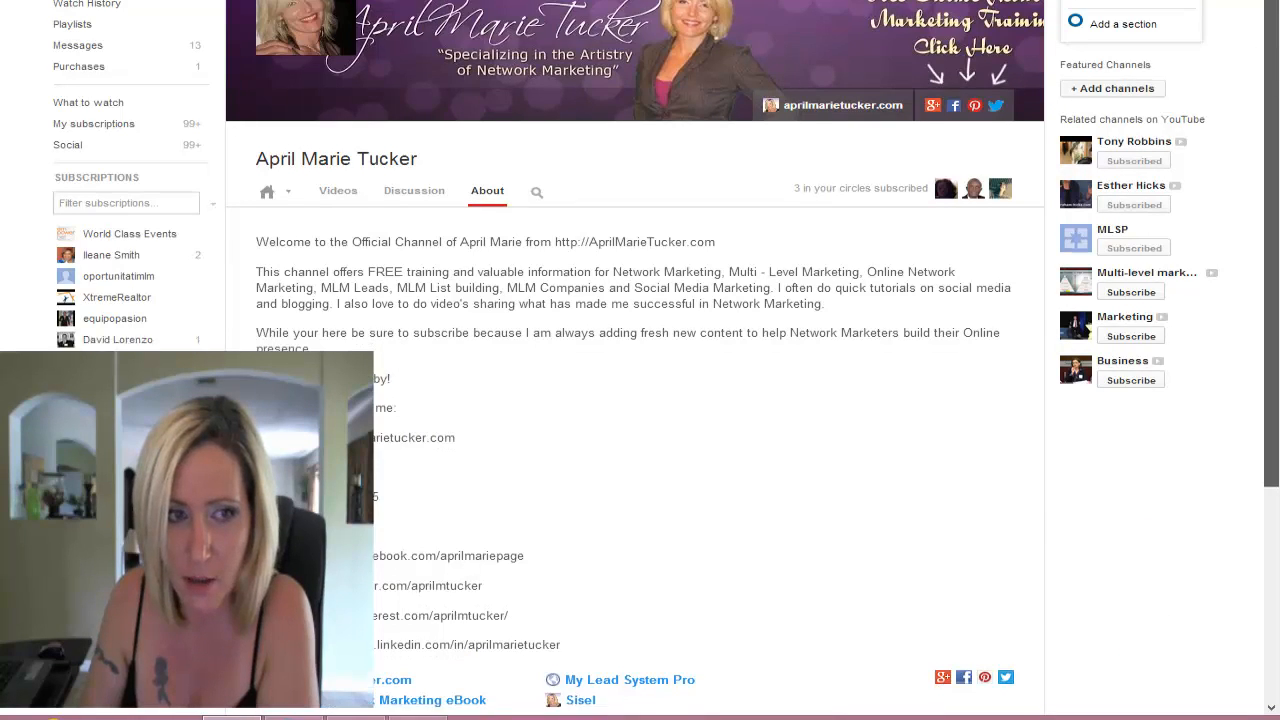
Step: Scroll the About page down and open the pencil editor for the channel links
scroll(down, 3)
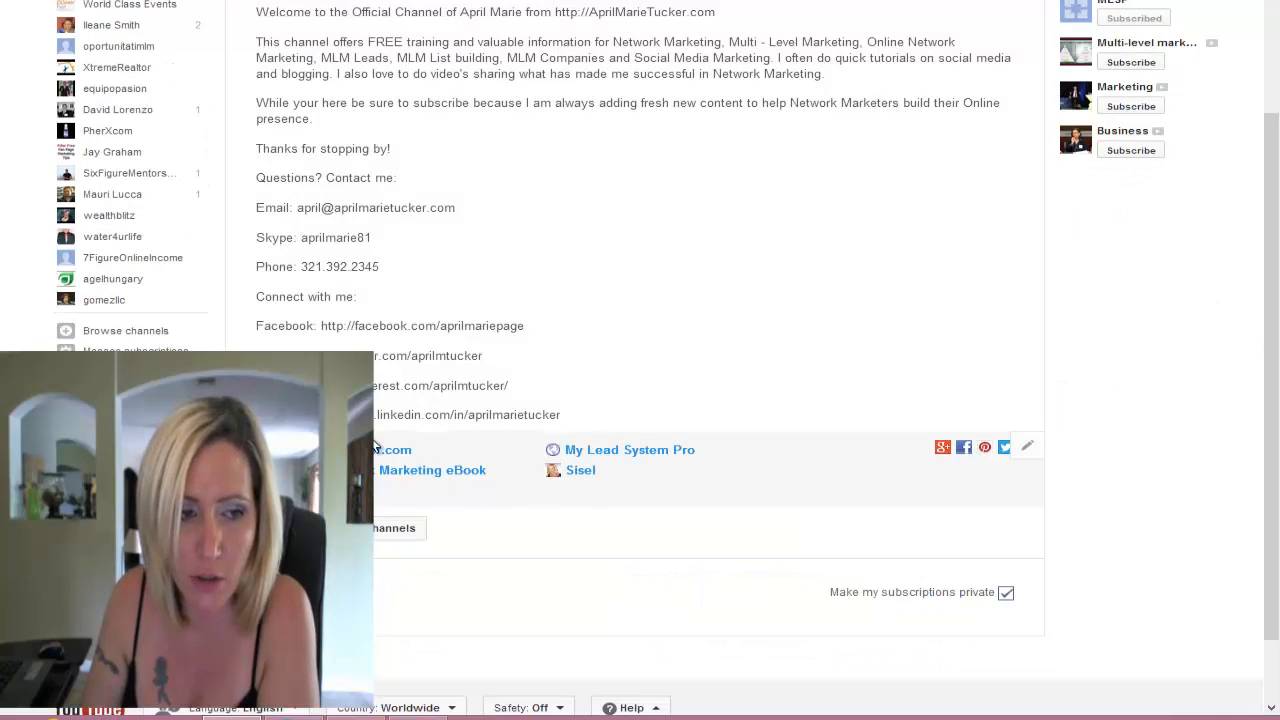
mouse_move(1026, 445)
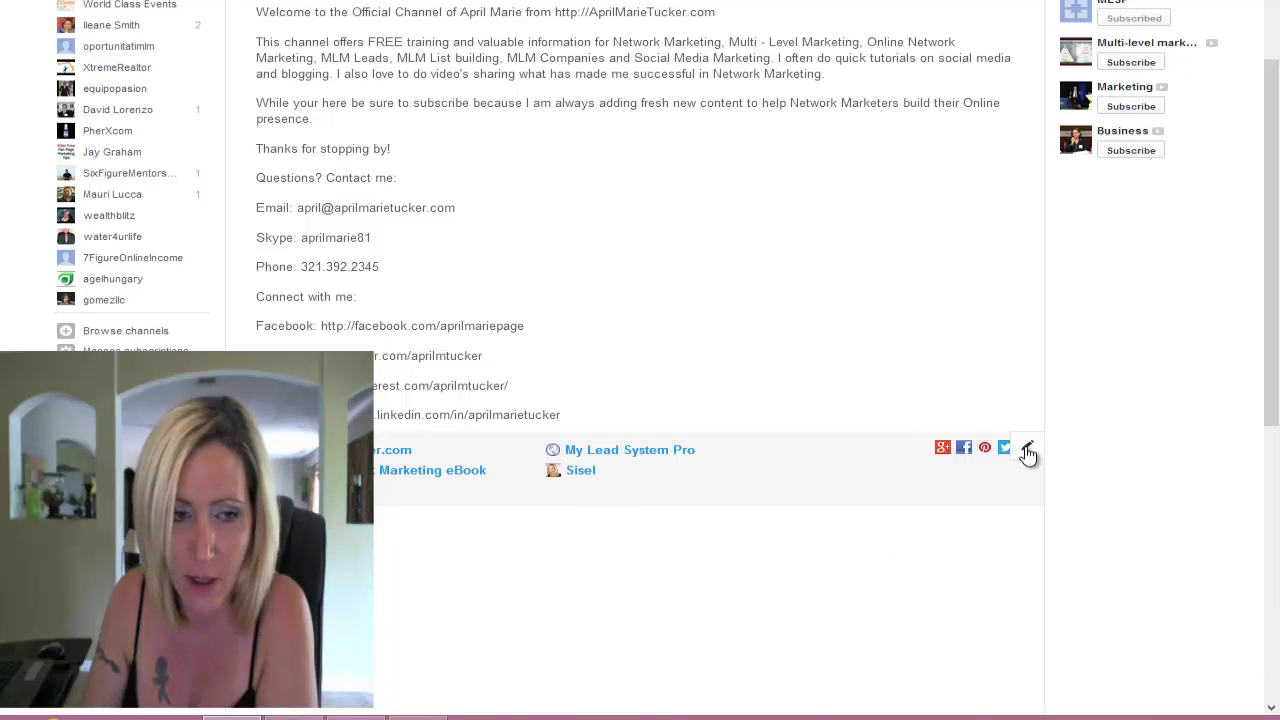
click(1027, 449)
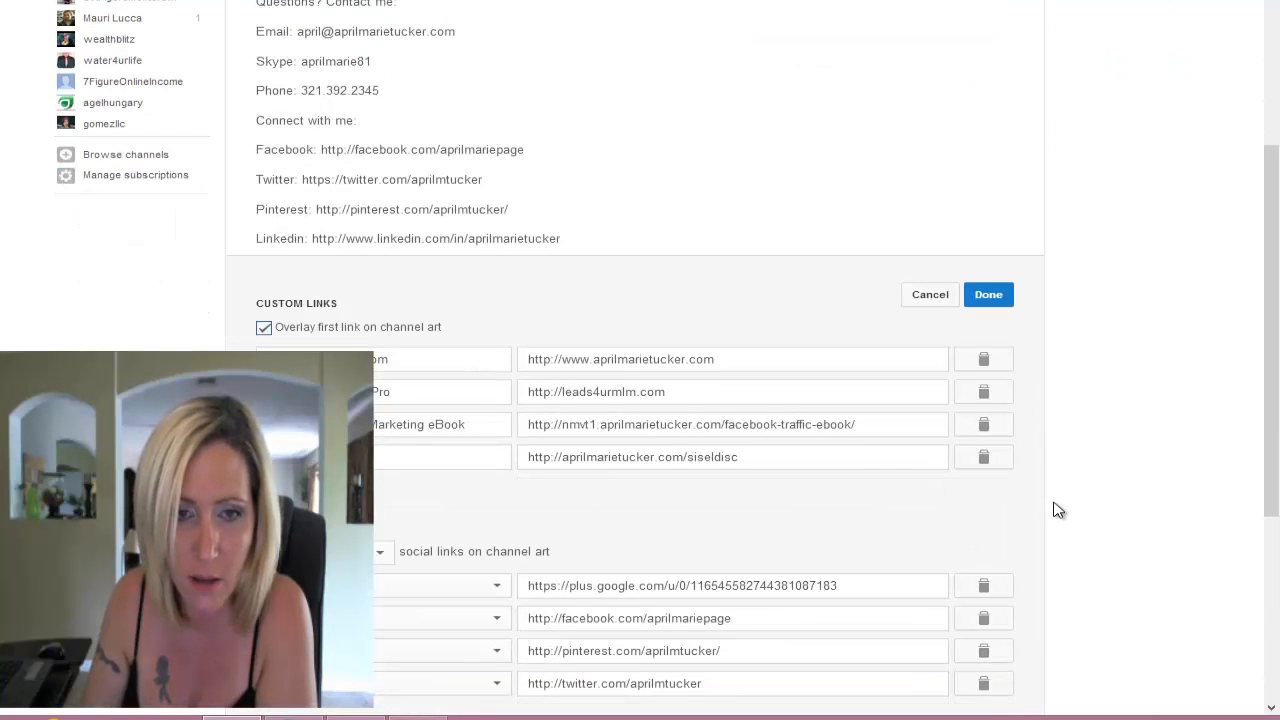
Step: Retitle the first custom link AprilMarieTucker.com, keep its channel-art overlay on, and save
scroll(down, 3)
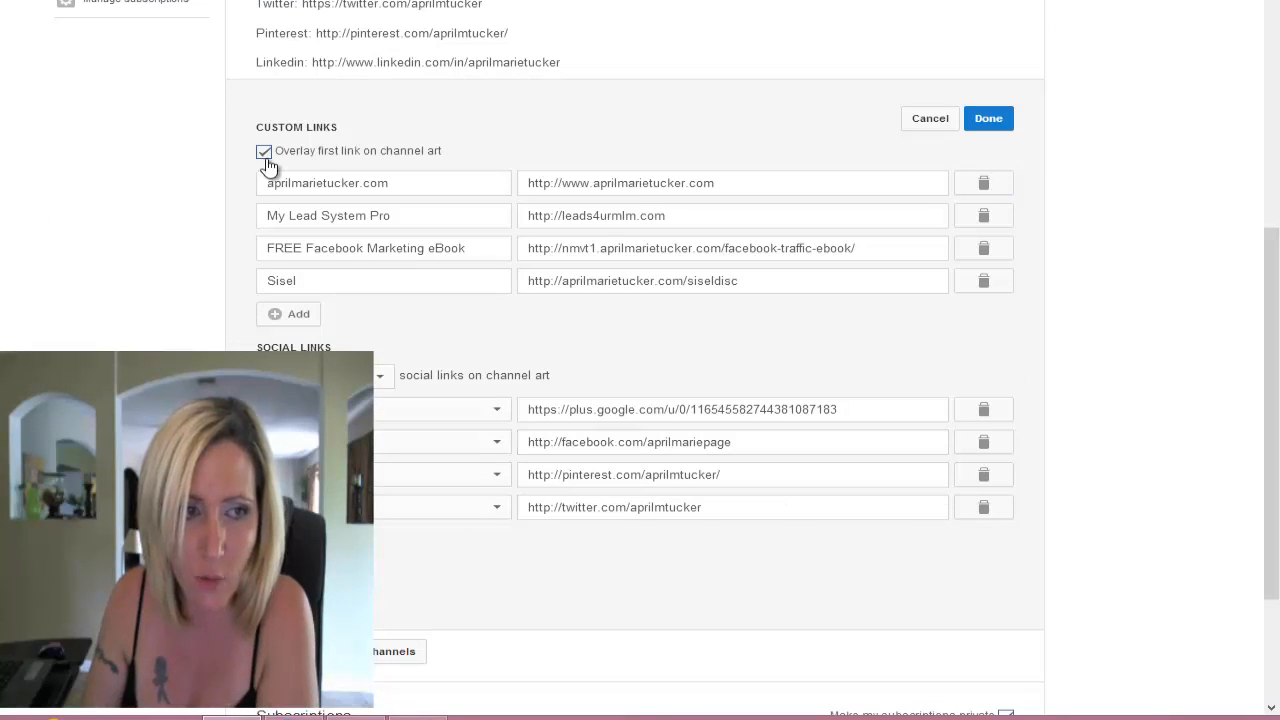
click(264, 151)
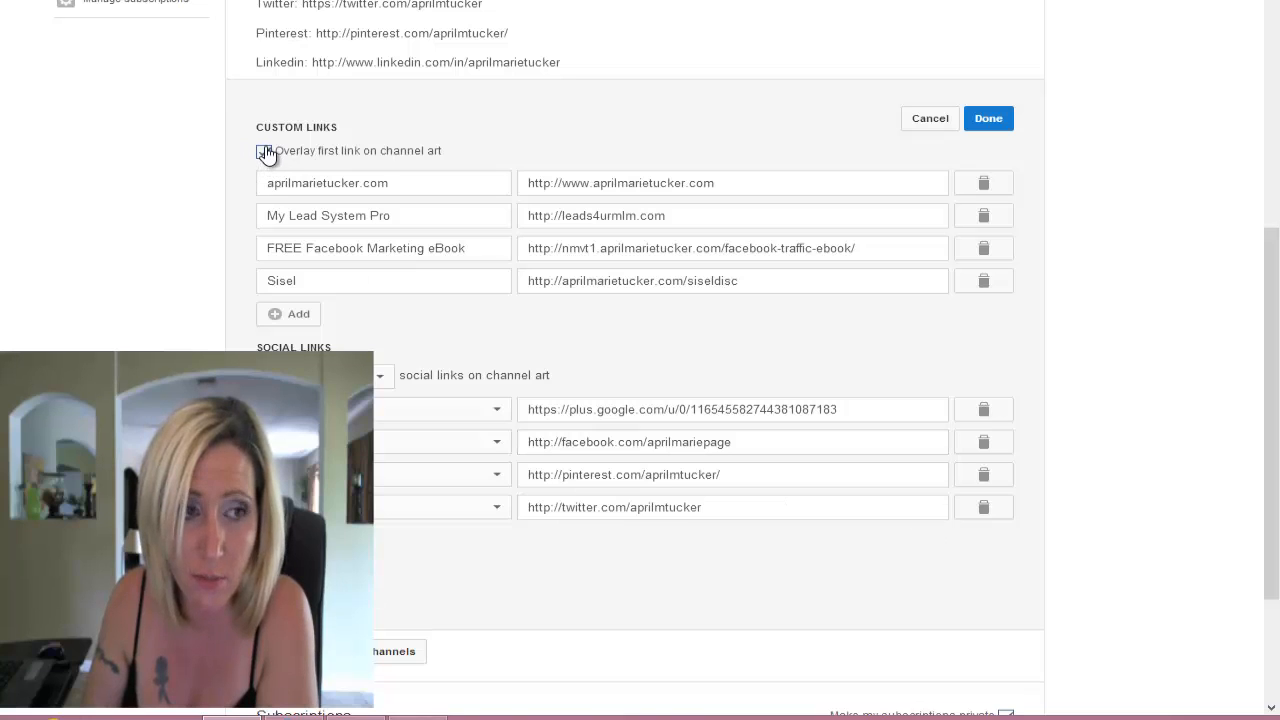
click(263, 151)
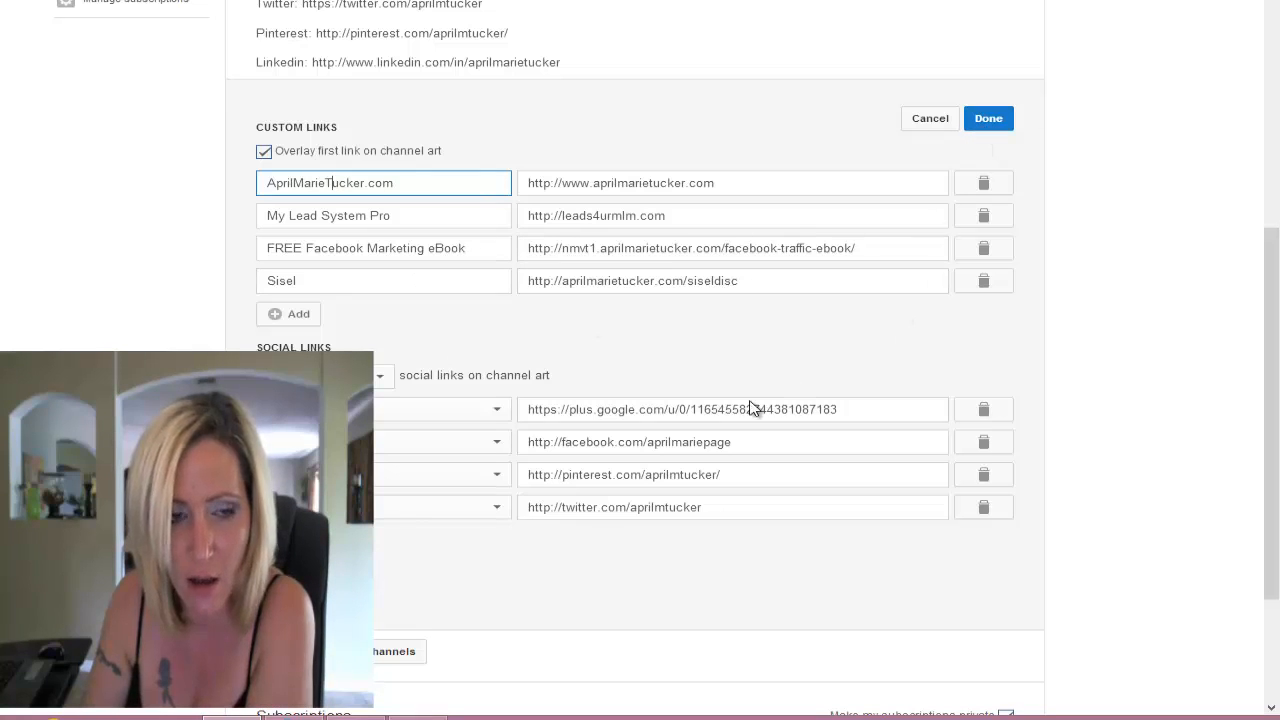
scroll(down, 3)
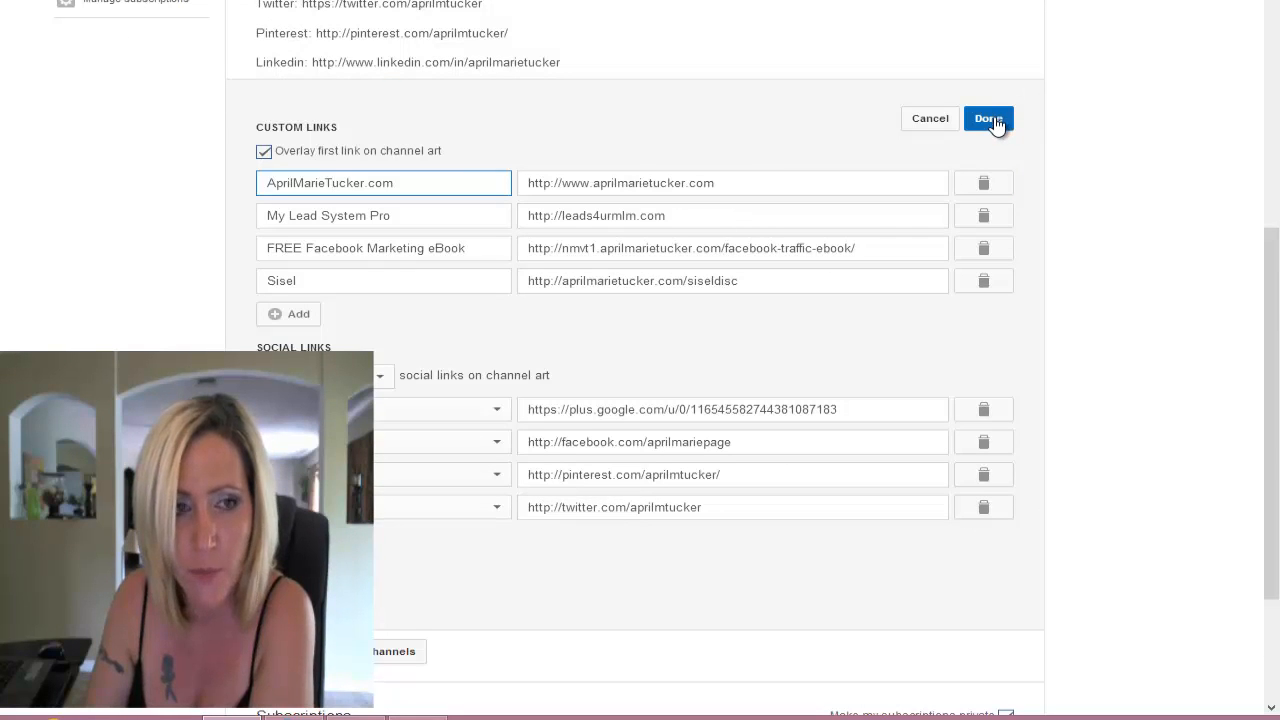
click(987, 118)
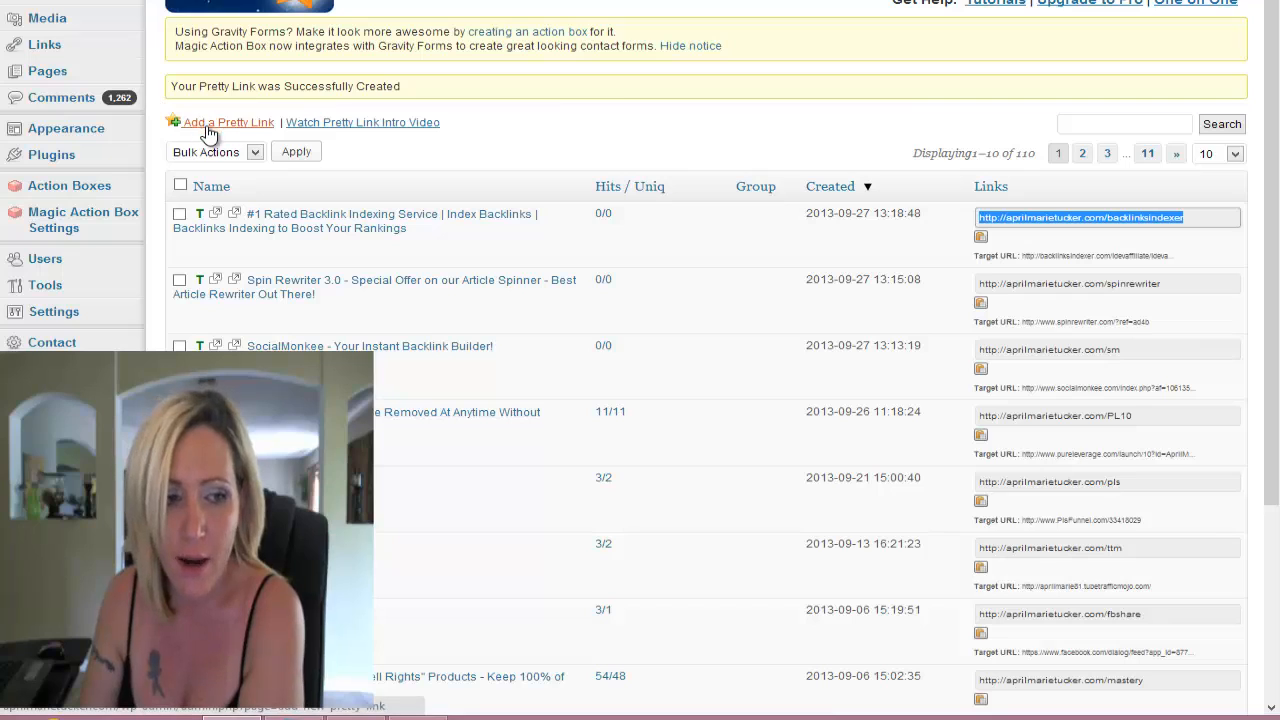
mouse_move(217, 131)
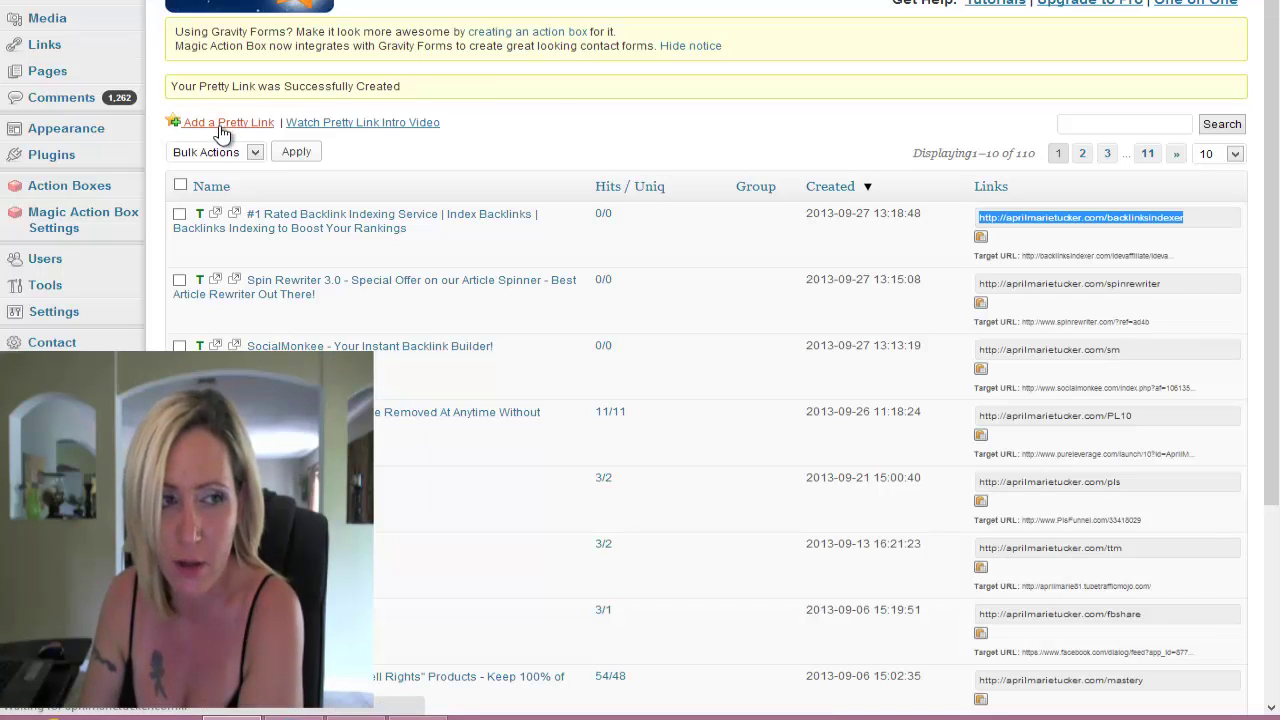
Step: Start a new Pretty Link and change its generated slug to 'ltd'
click(228, 122)
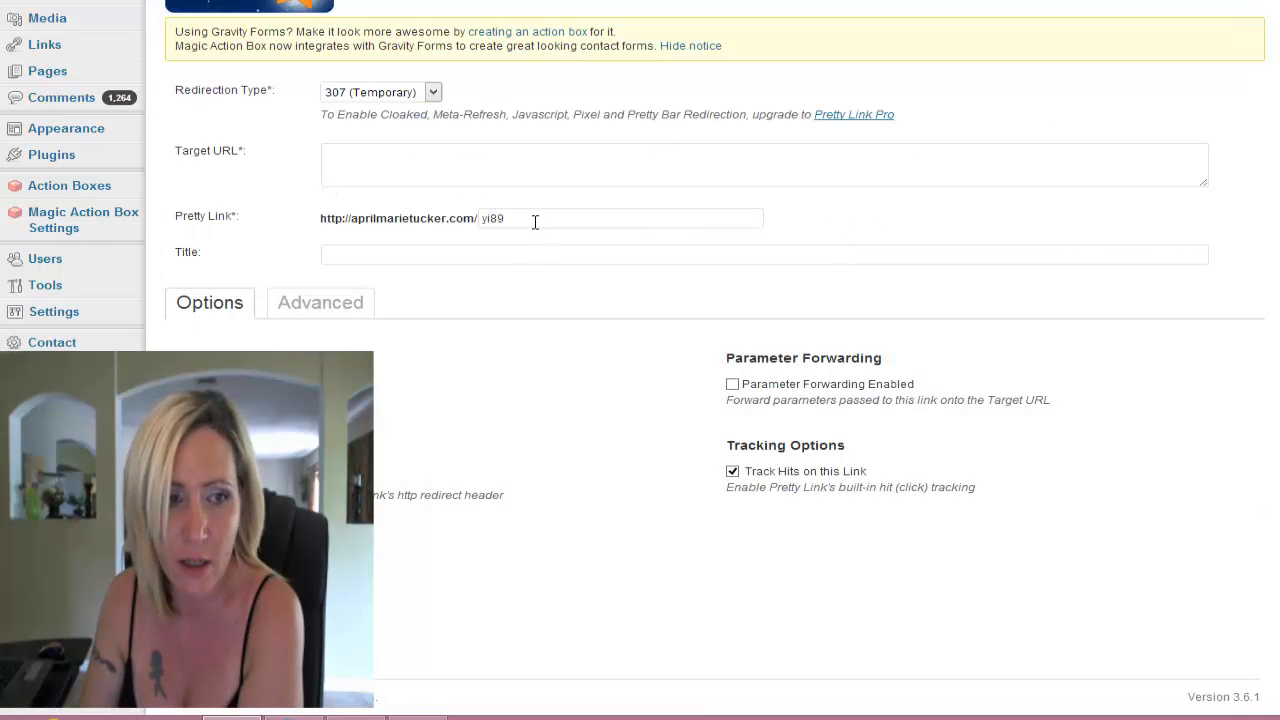
double_click(489, 218)
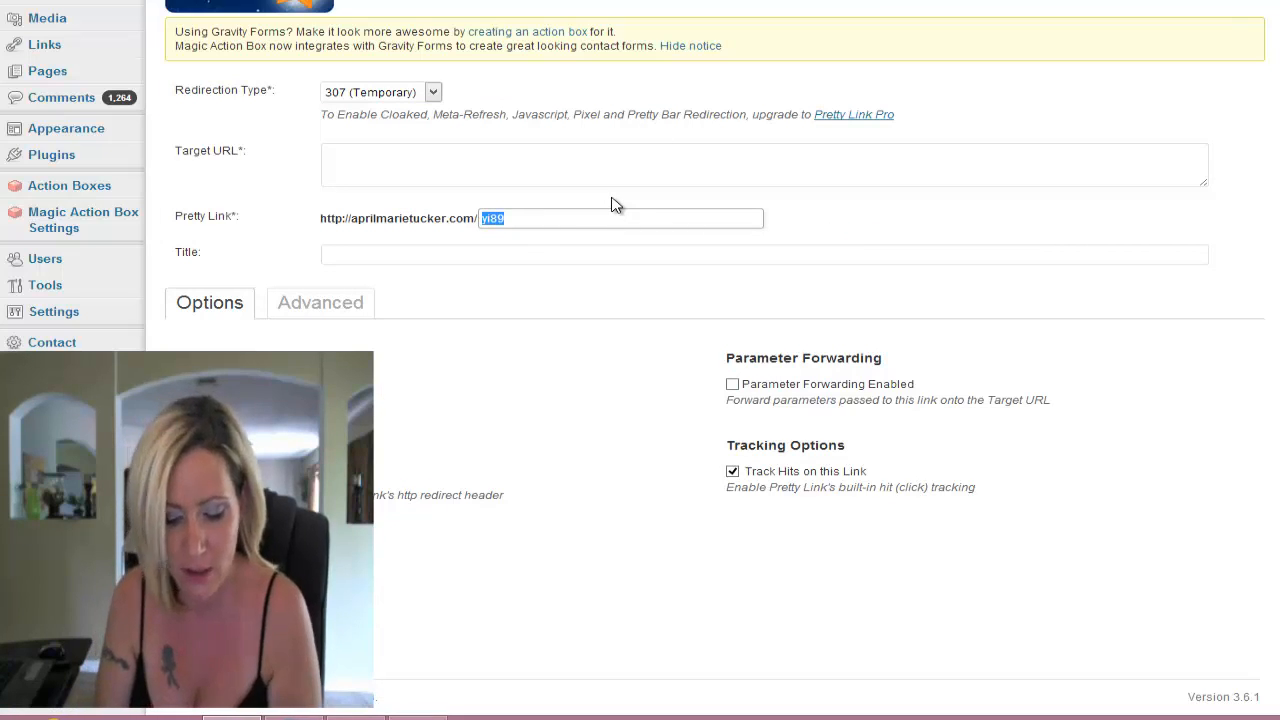
text(ltd)
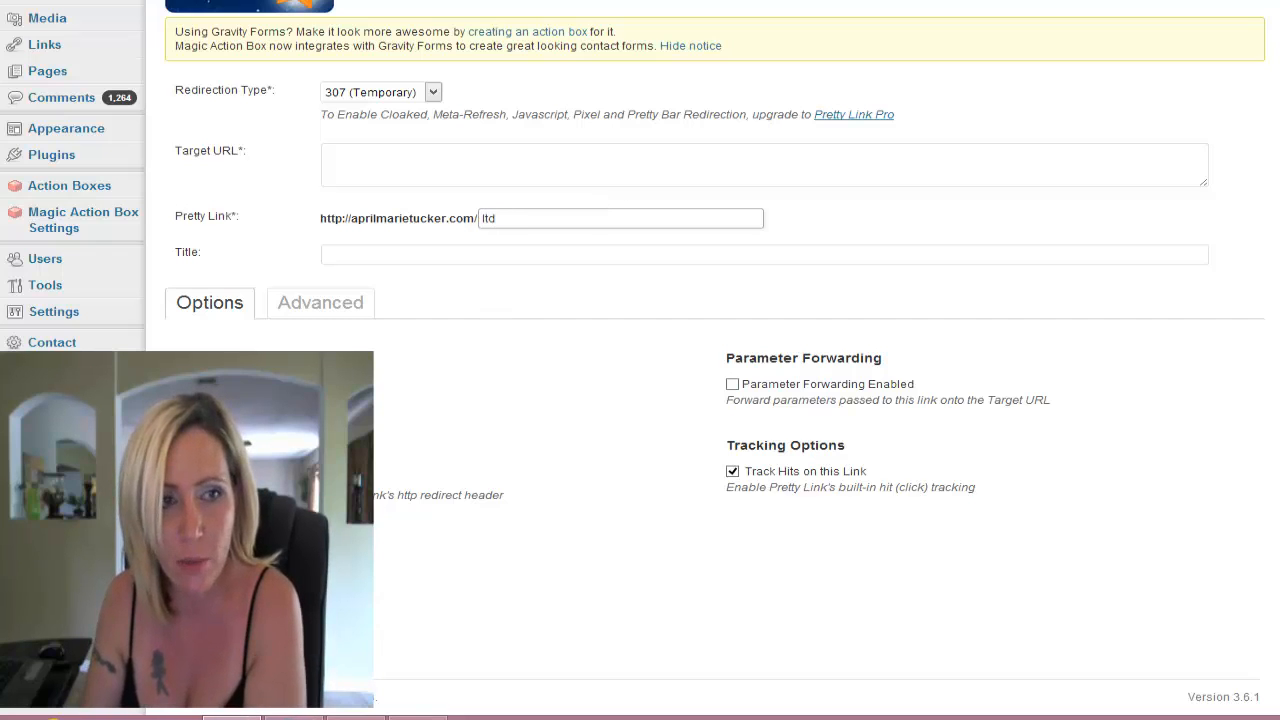
mouse_move(717, 100)
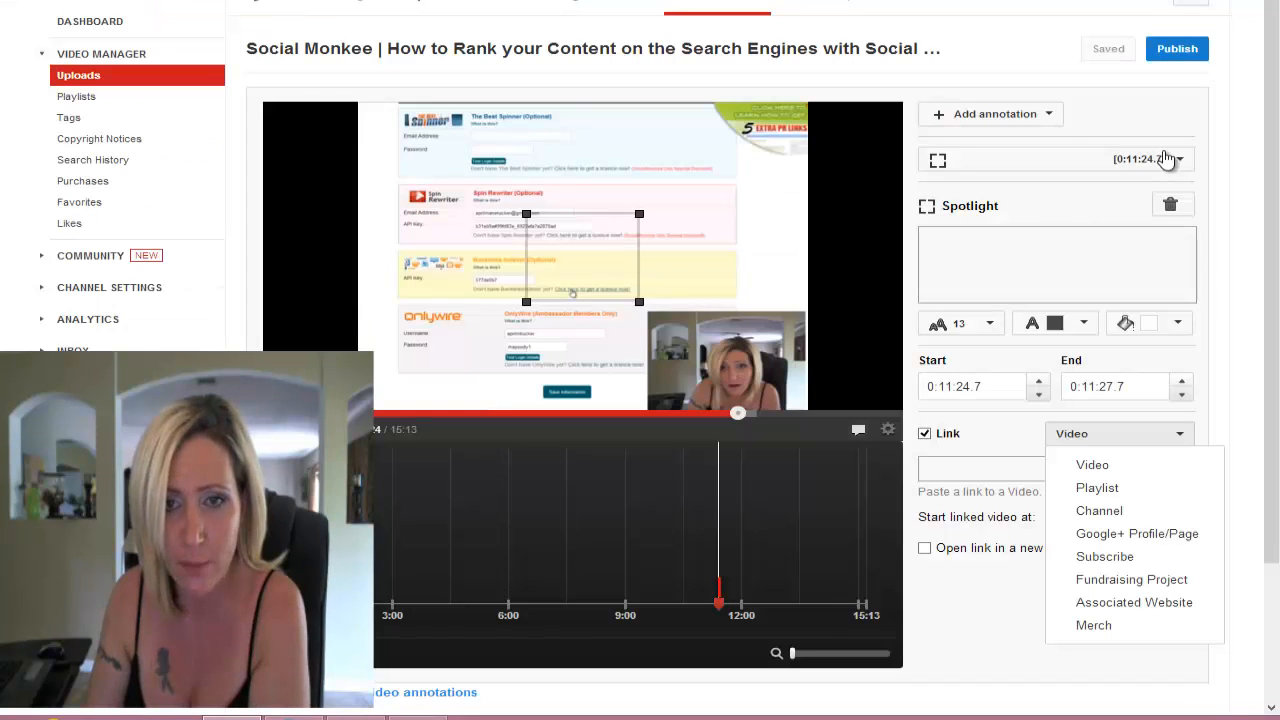
Step: Review the spotlight's link destination options, then dismiss the dropdown
scroll(down, 3)
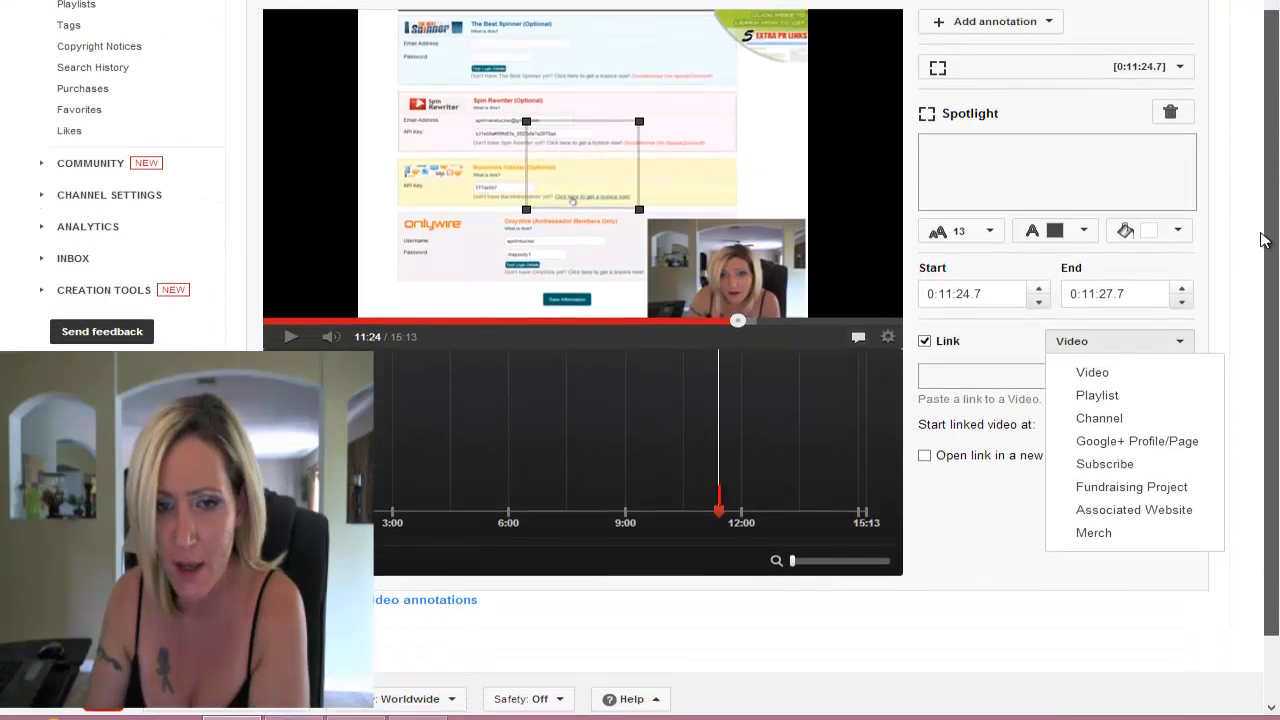
click(1093, 372)
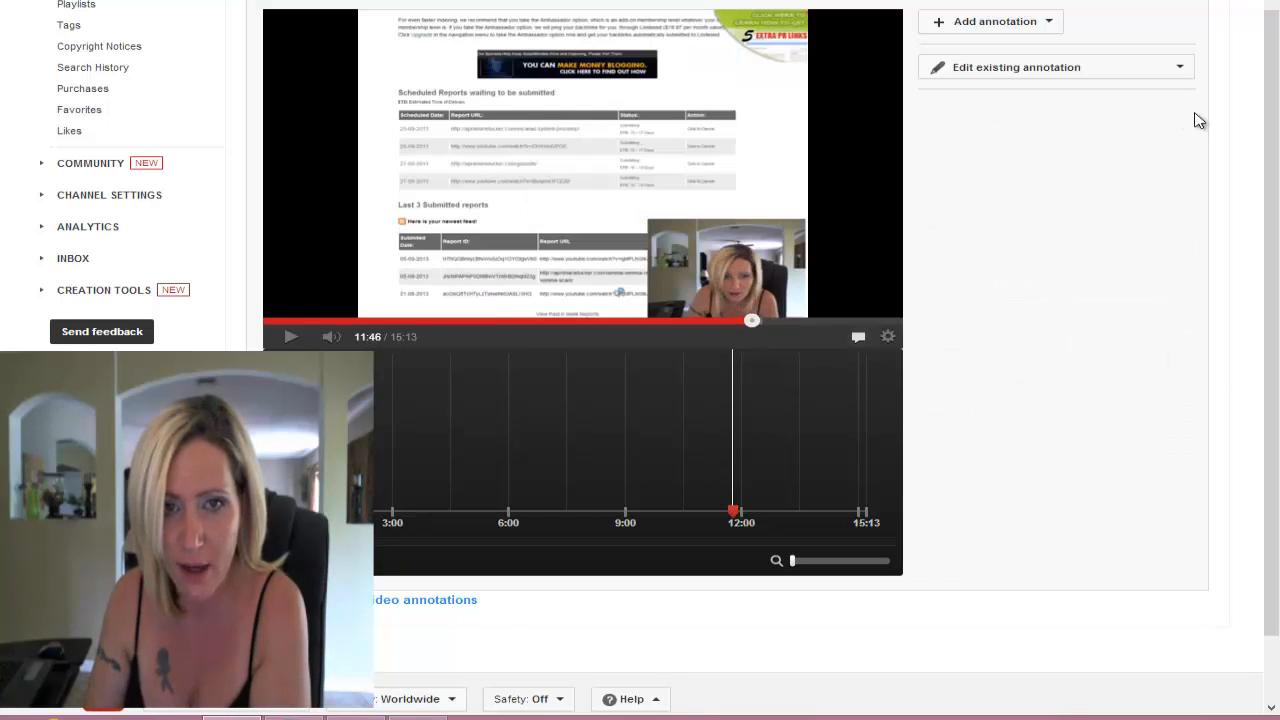
mouse_move(760, 327)
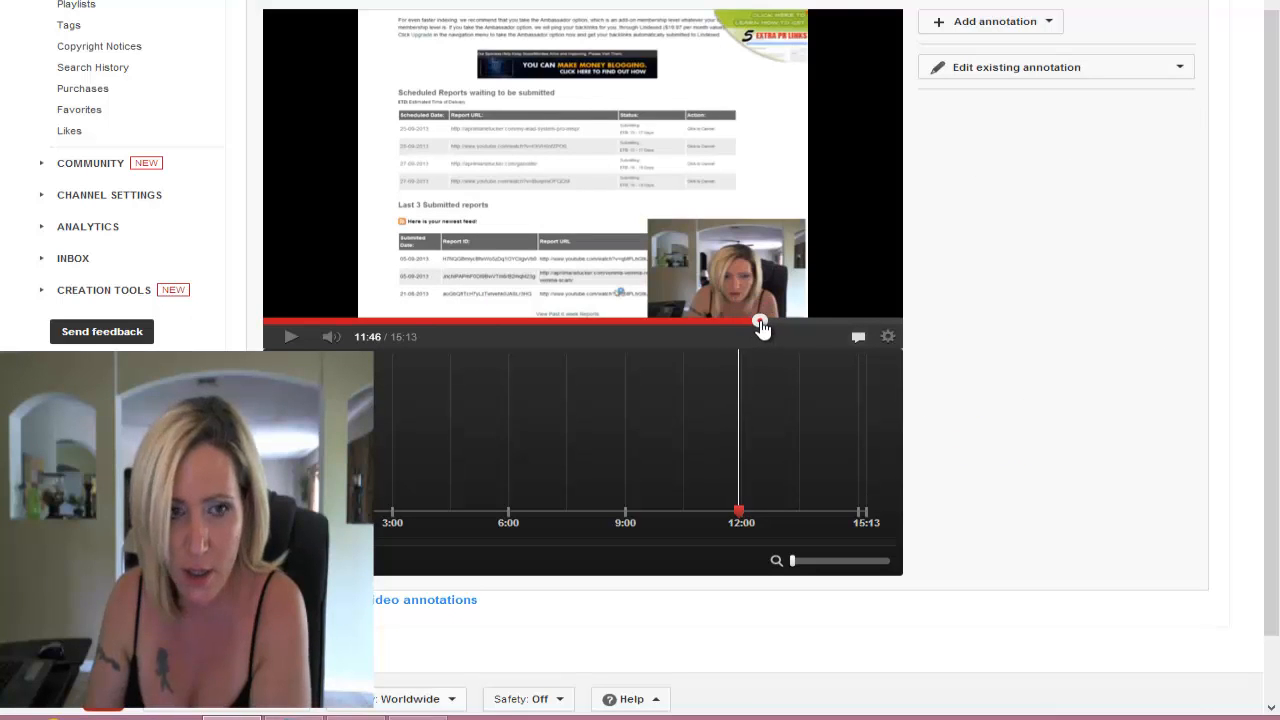
Step: Scrub playback ahead to about 13:22 and zoom the editor page in
drag(740, 324, 778, 324)
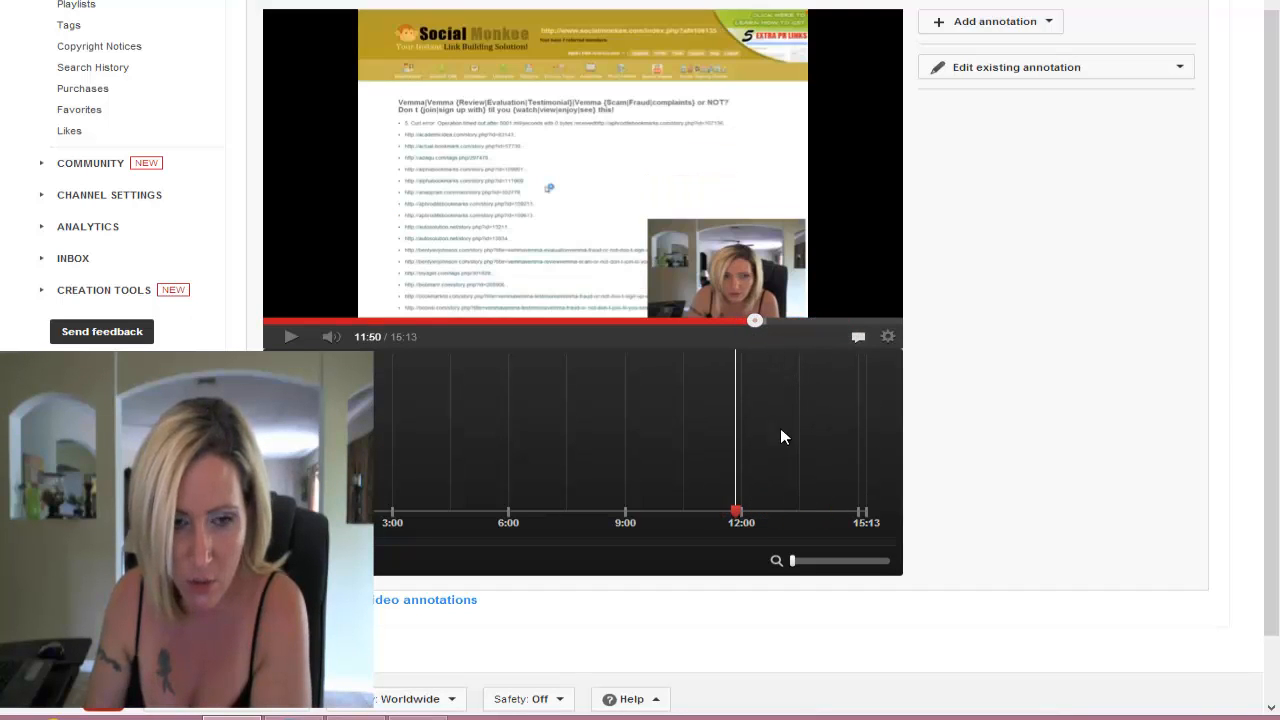
click(291, 336)
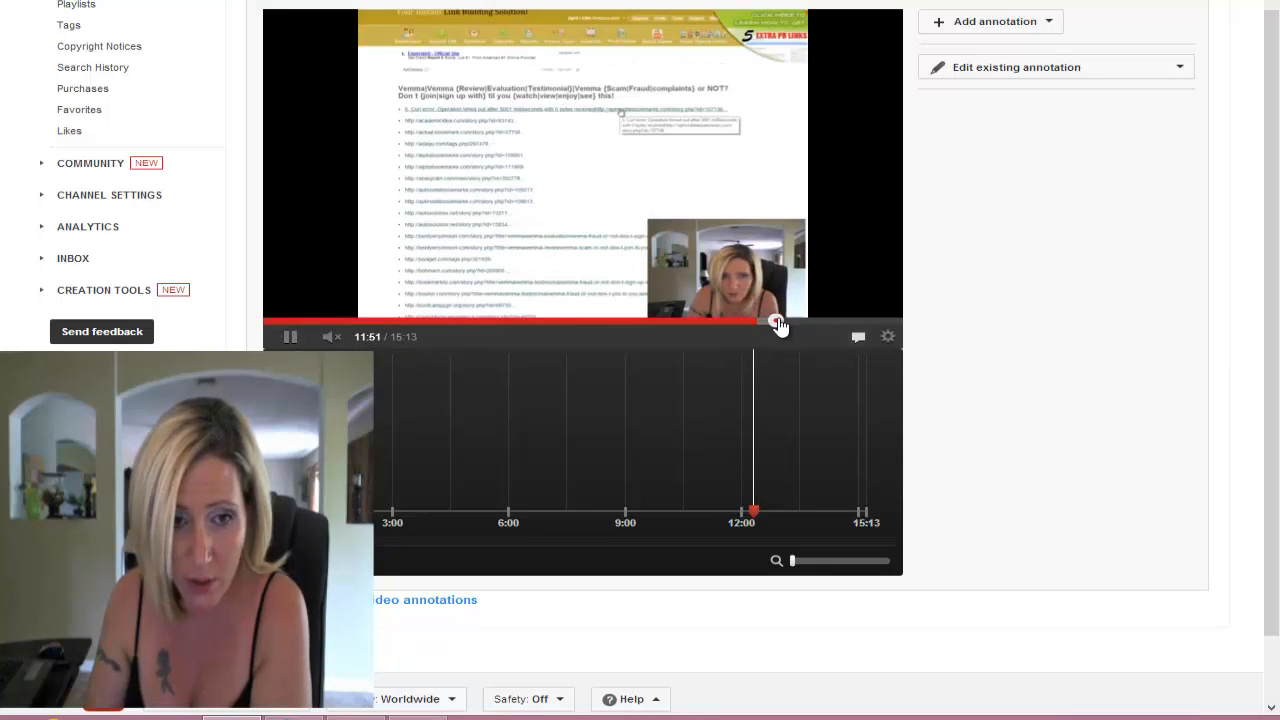
click(778, 321)
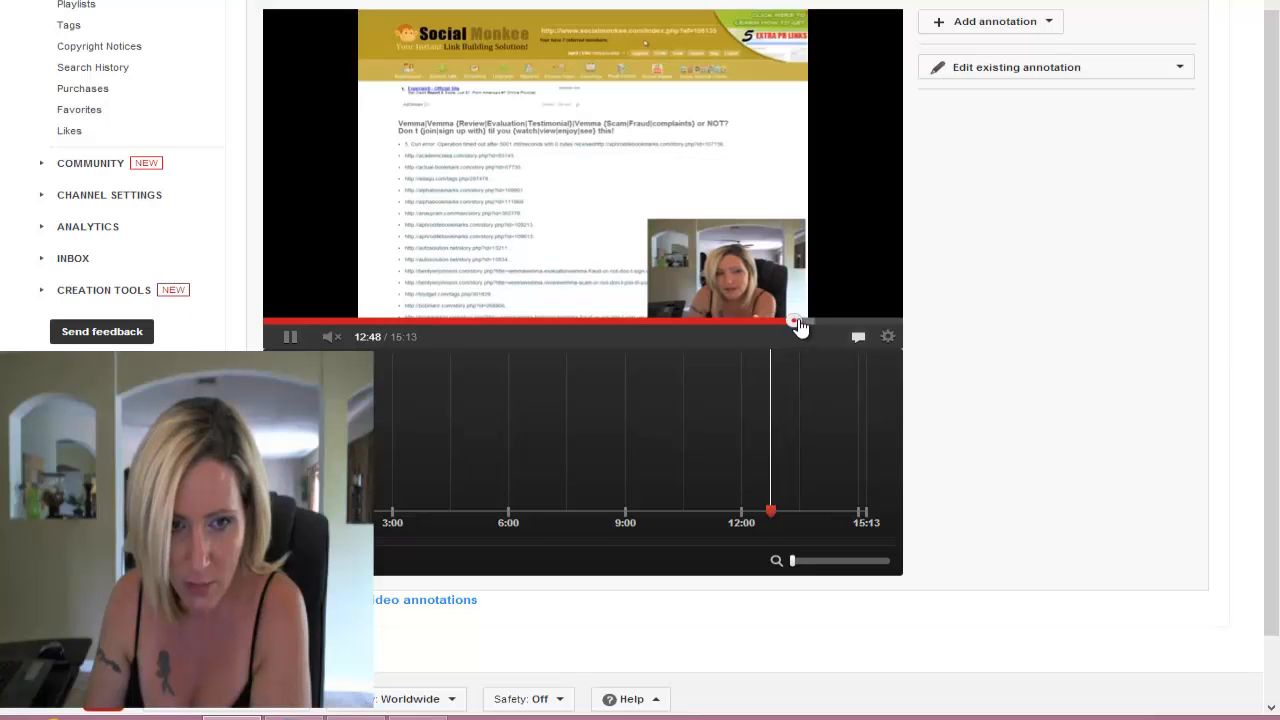
click(770, 324)
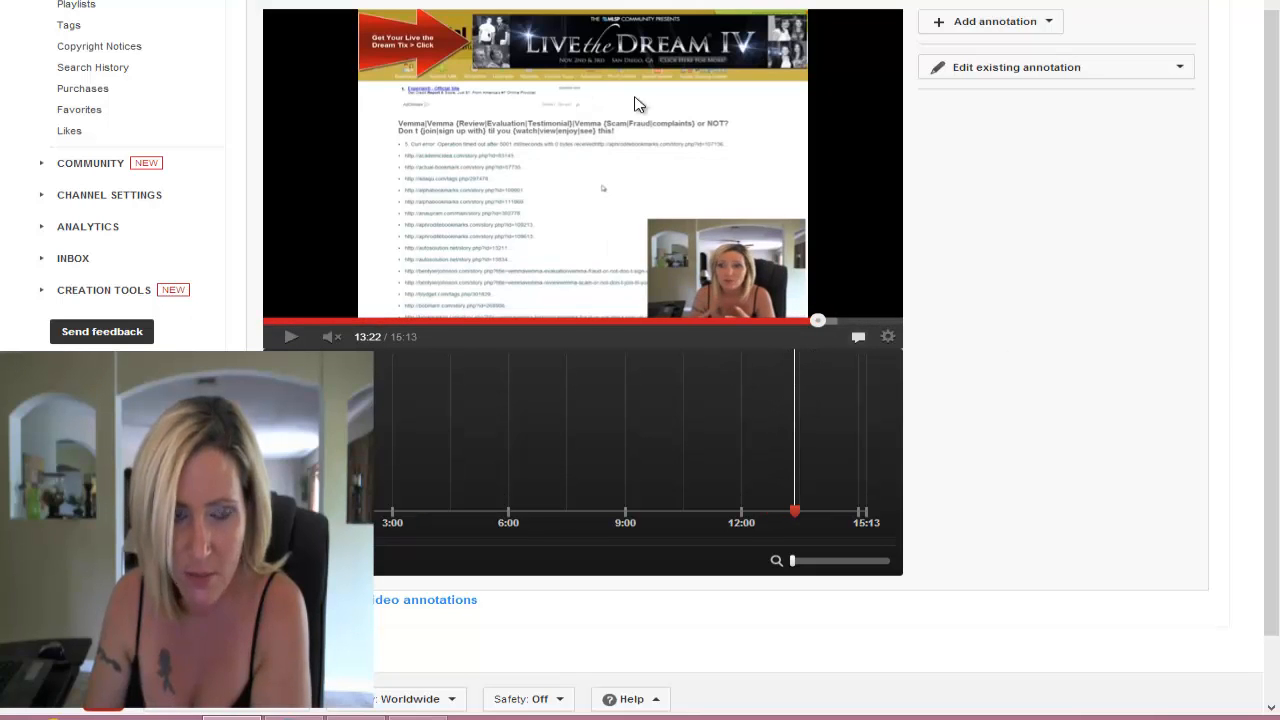
mouse_move(875, 335)
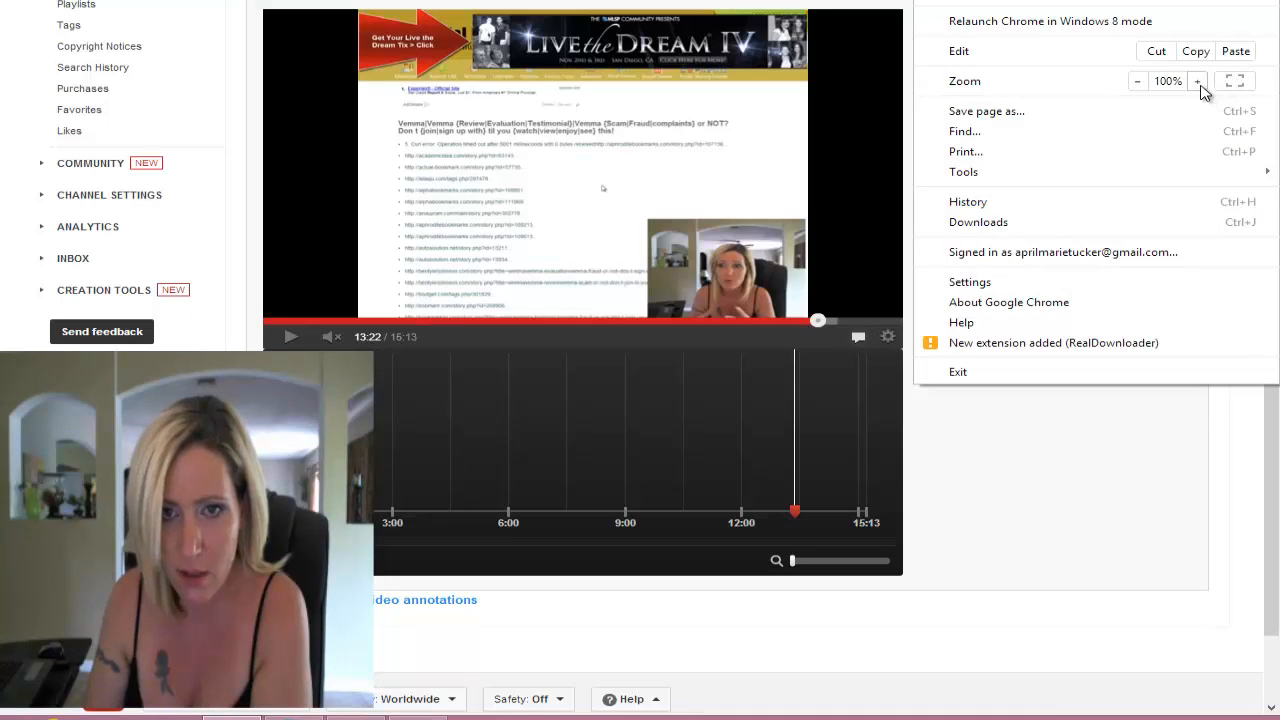
click(1227, 80)
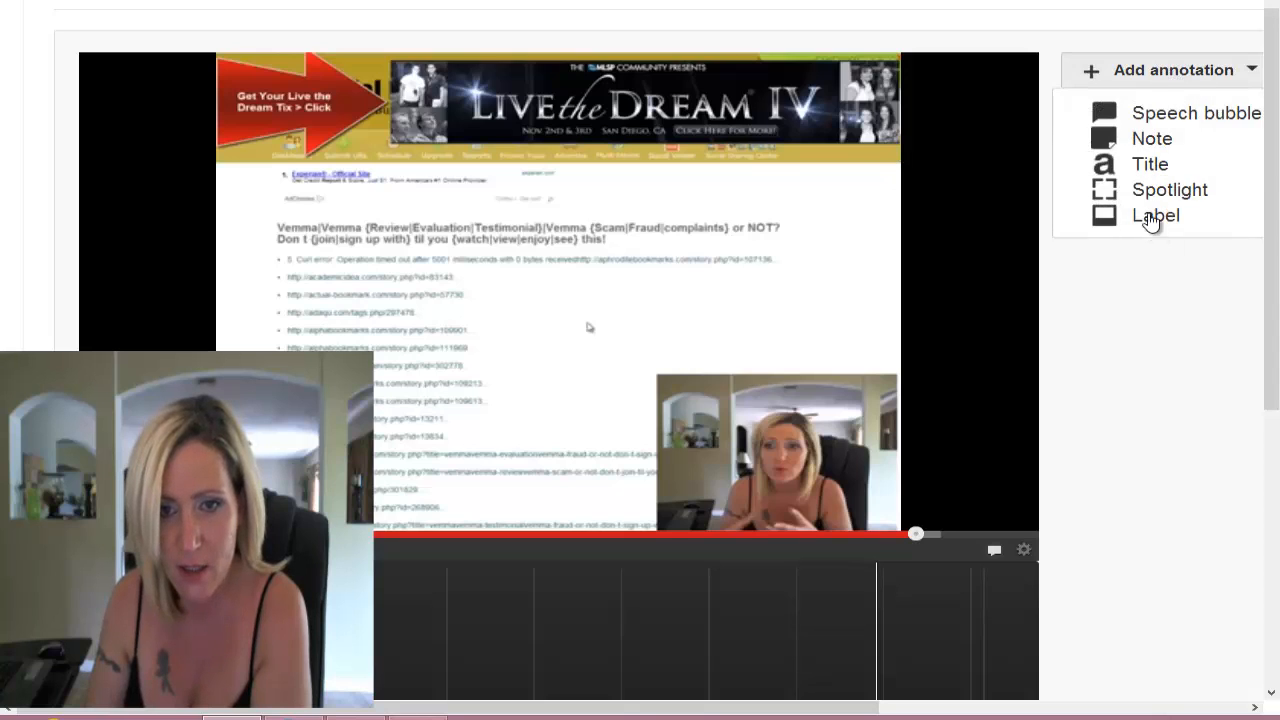
Step: Add a spotlight timed 0:13:22.5–0:13:25.5, stretched over the Live the Dream banner
click(1169, 189)
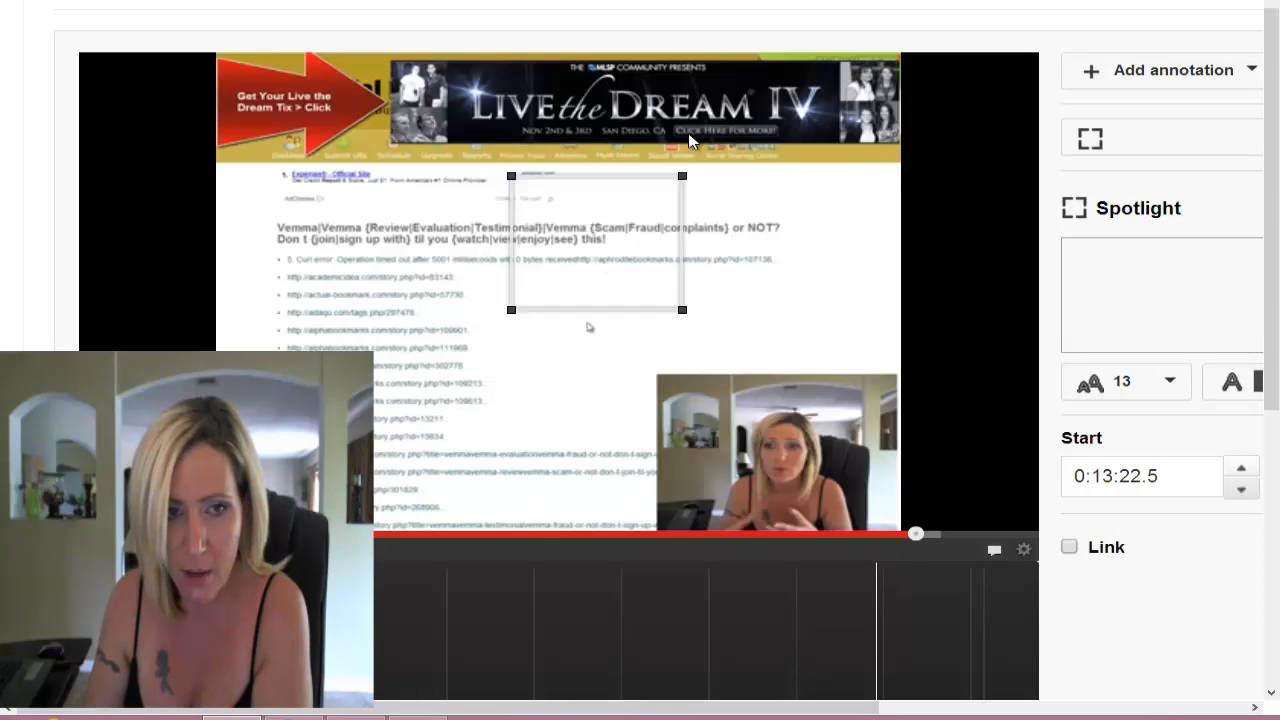
drag(595, 240, 735, 125)
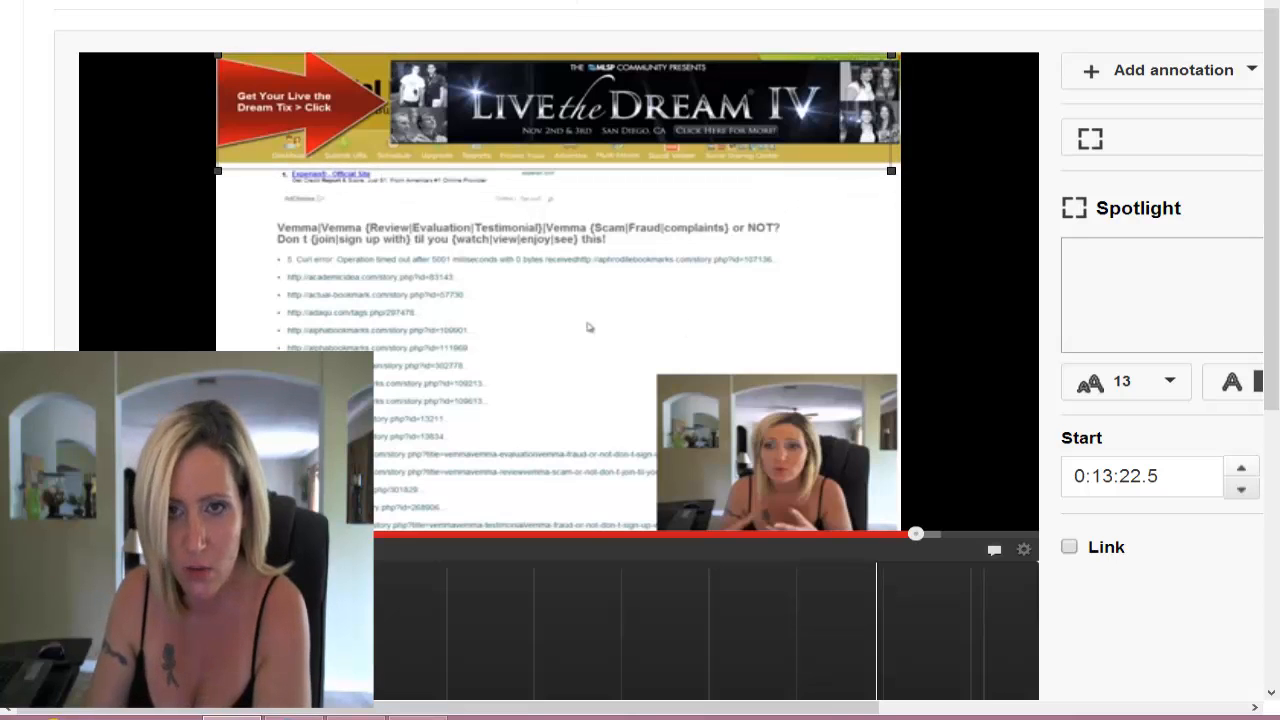
scroll(down, 3)
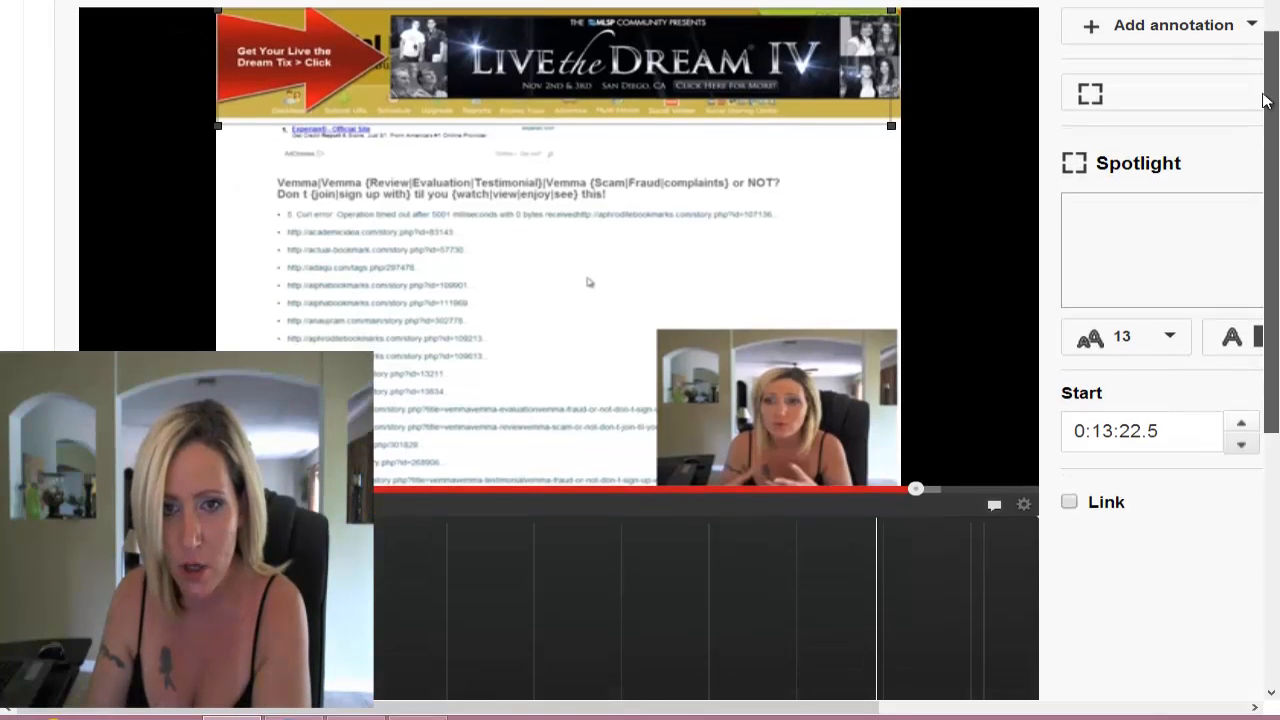
scroll(down, 3)
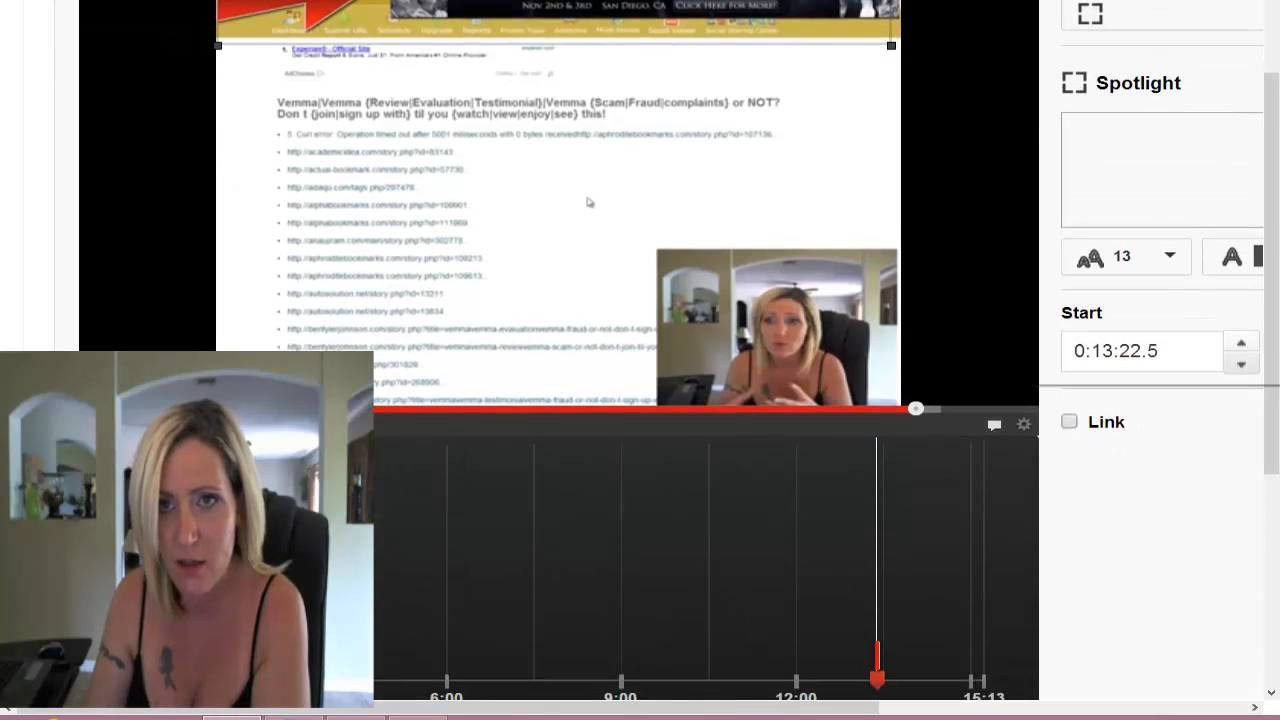
click(997, 2)
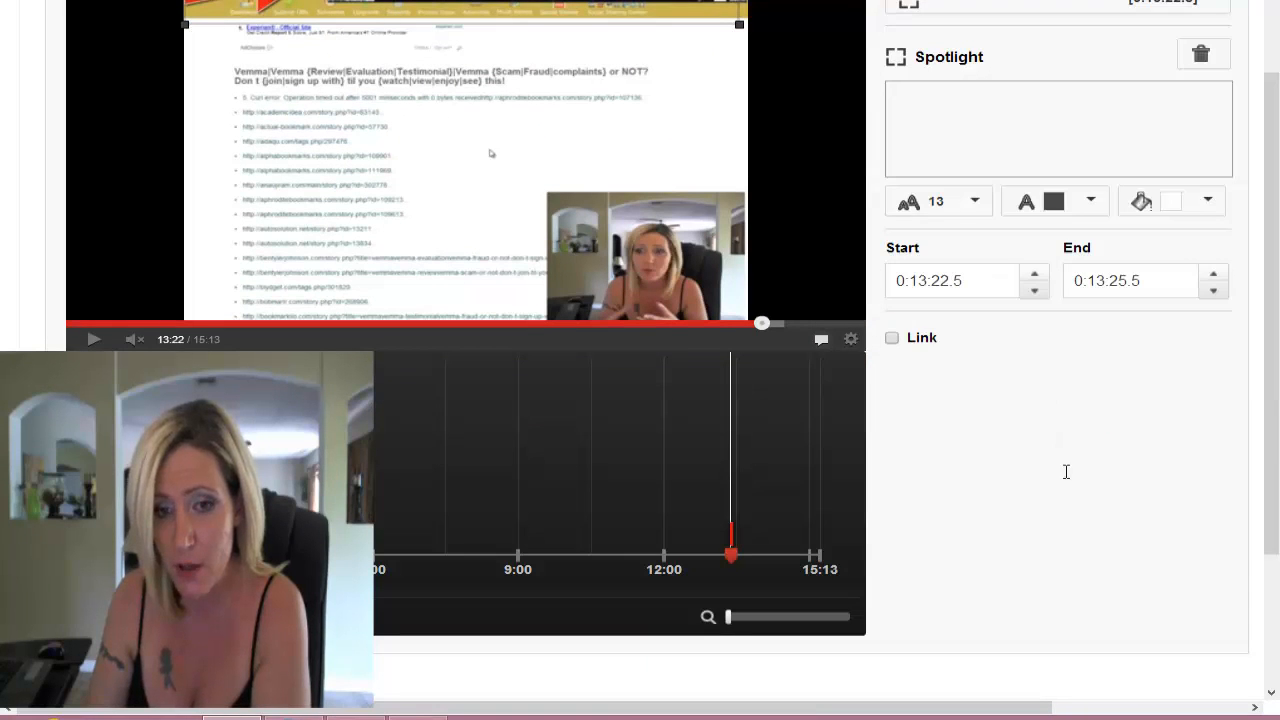
click(892, 337)
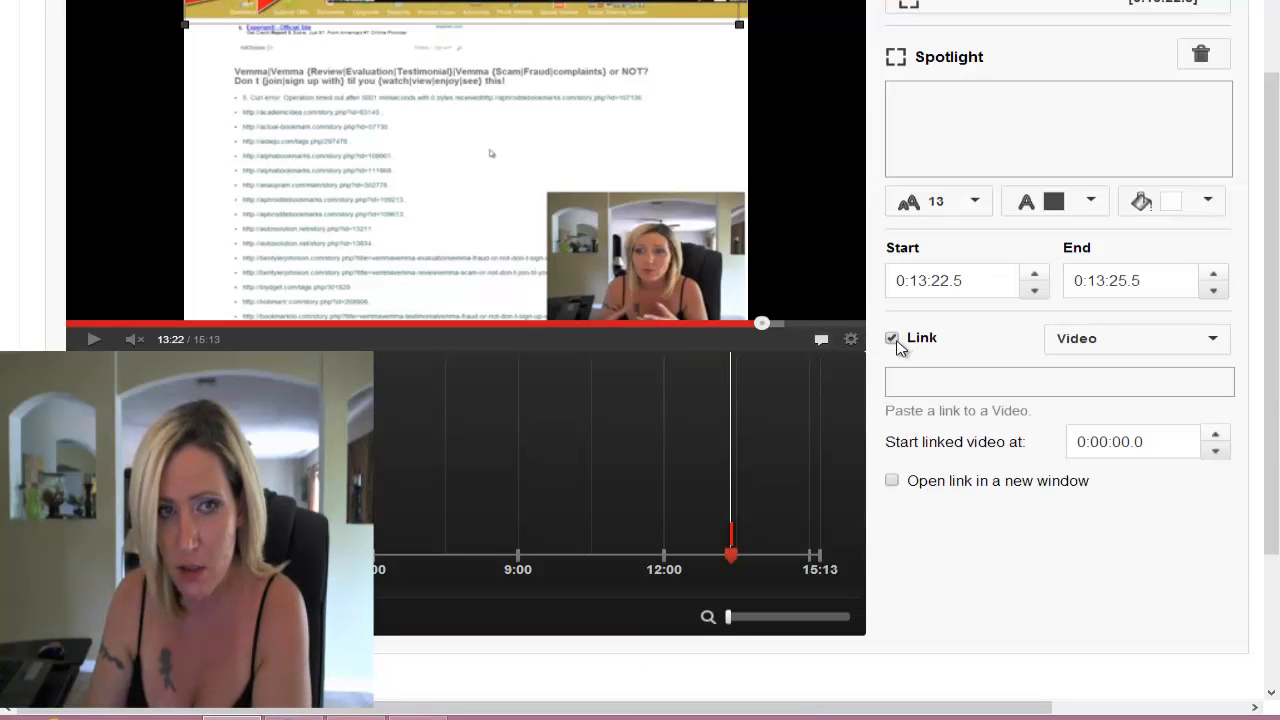
click(1058, 382)
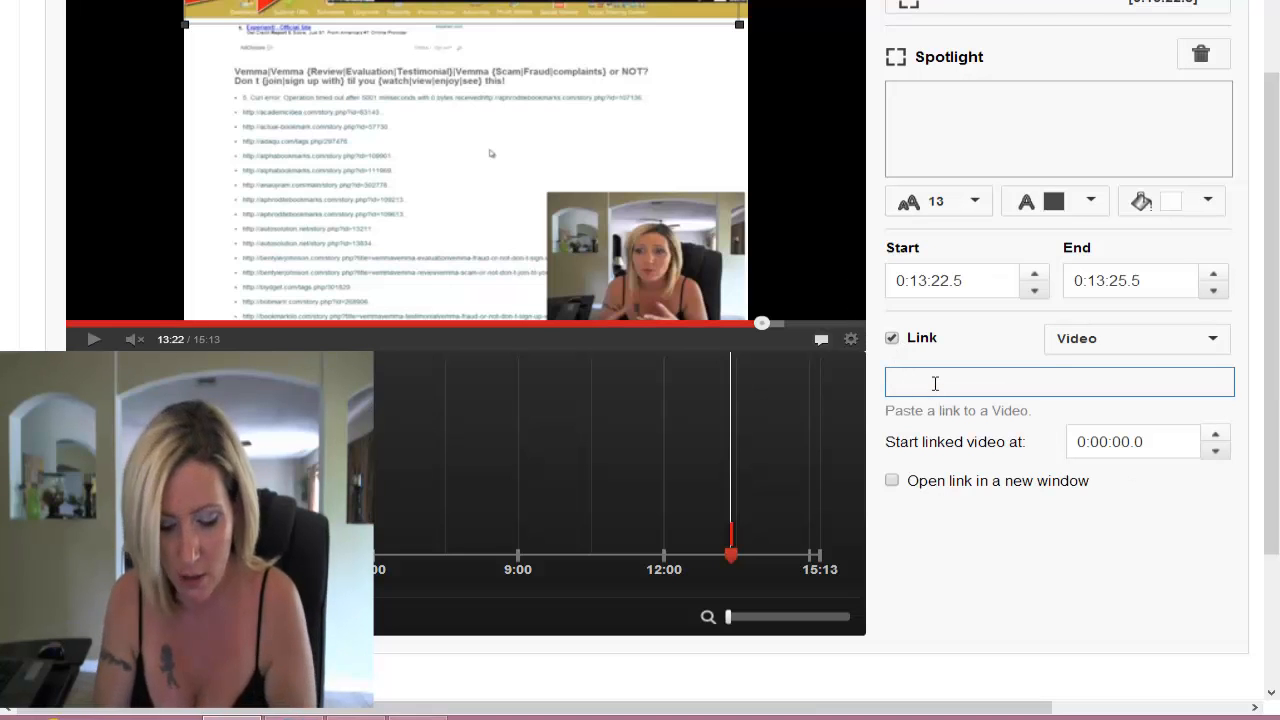
text(http://a)
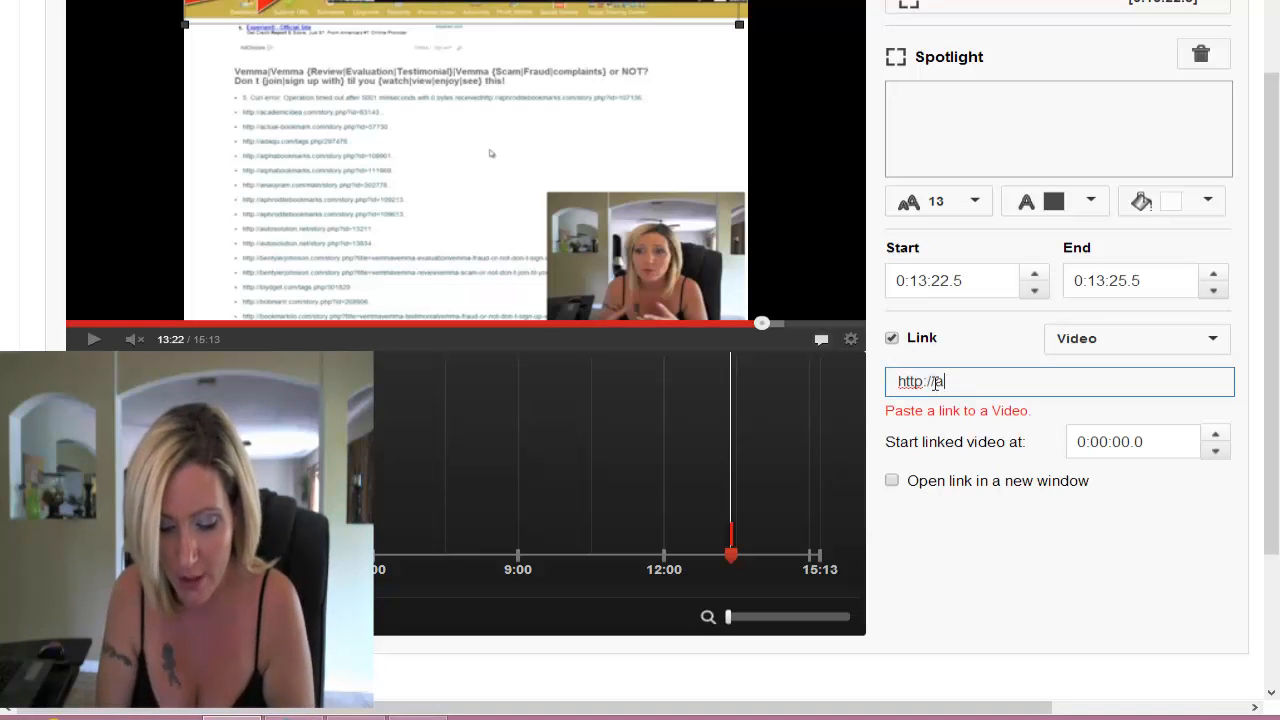
text(prilmarietucker.com)
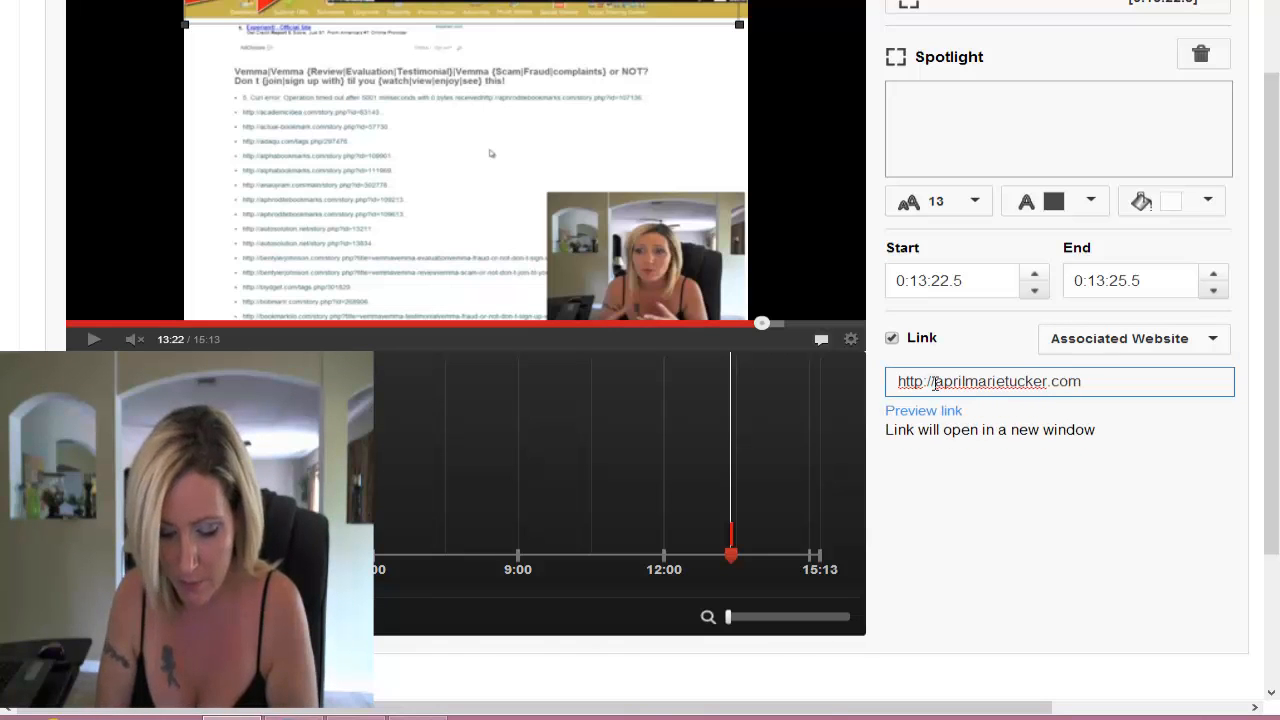
text(/ltd)
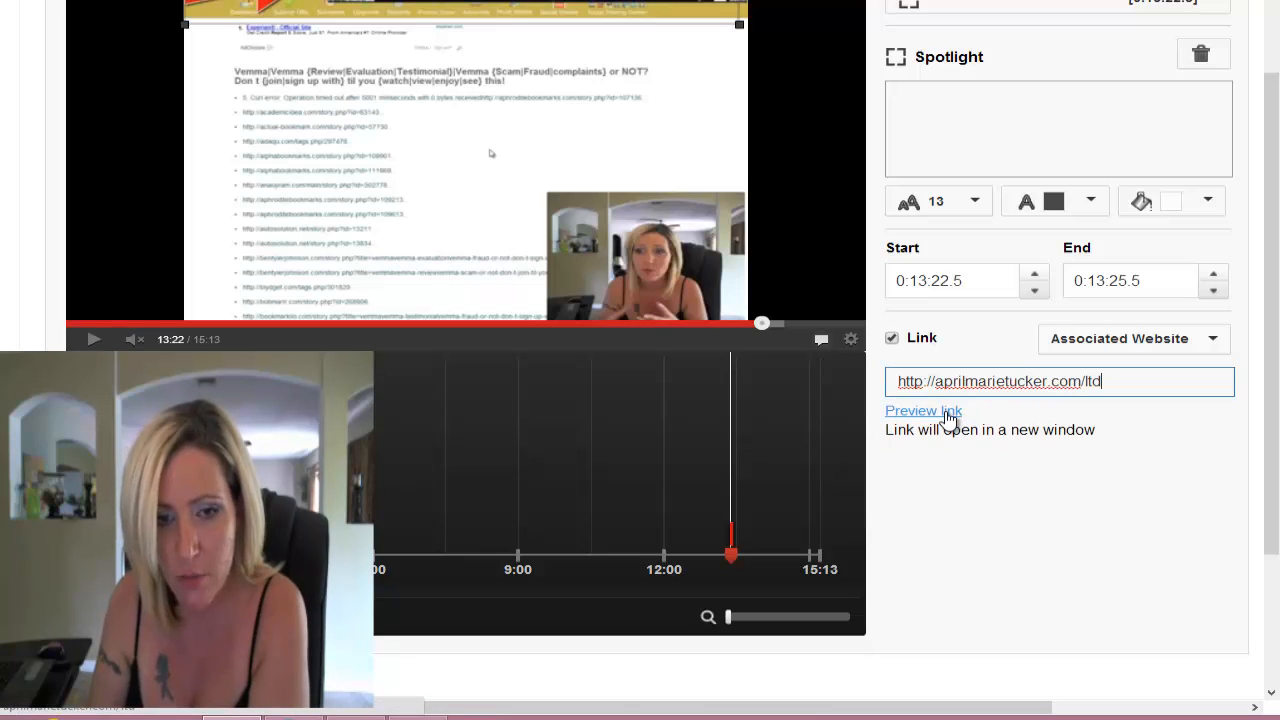
click(923, 410)
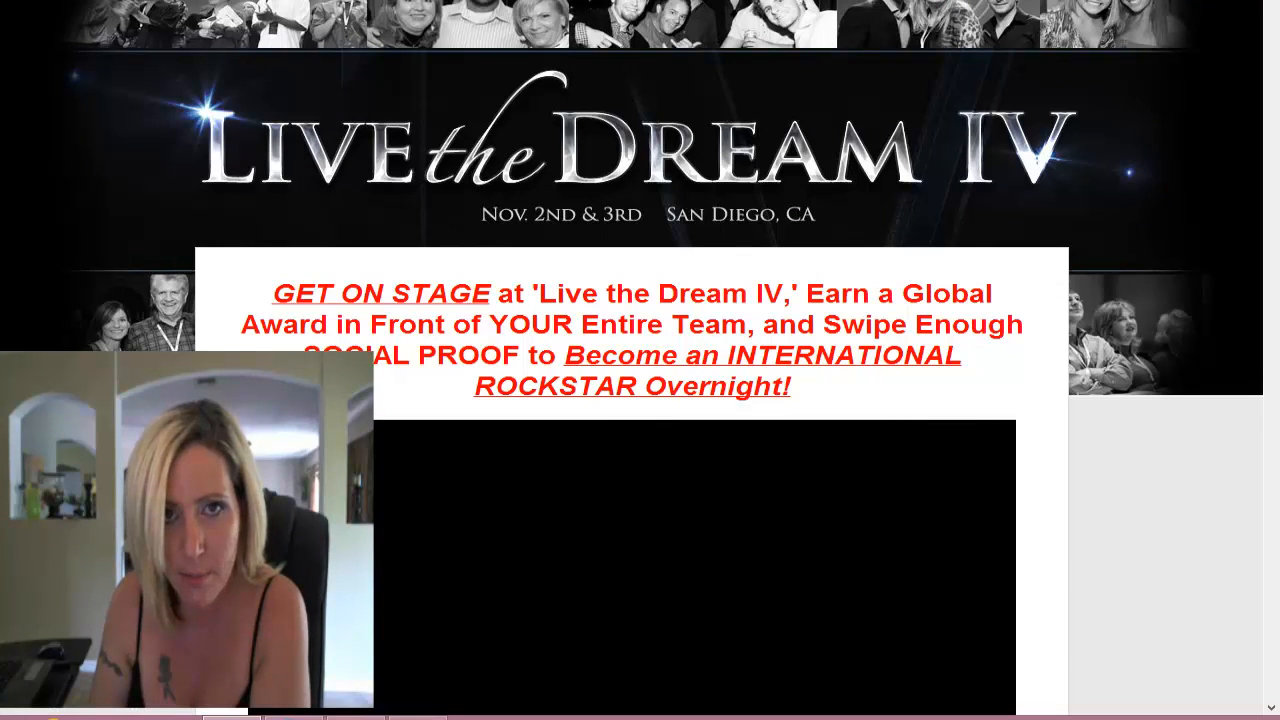
scroll(down, 3)
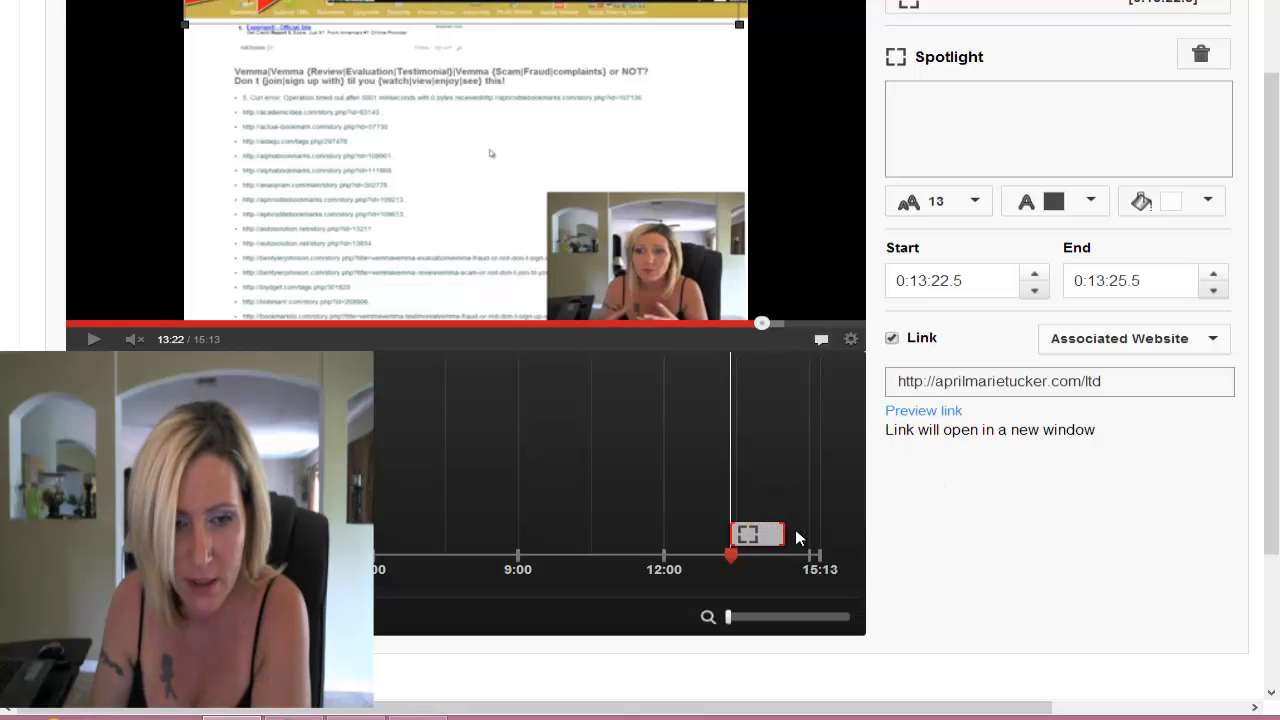
Step: Extend the spotlight to run from 0:12:46.8 to 0:14:59.1 and publish the changes
drag(785, 533, 803, 533)
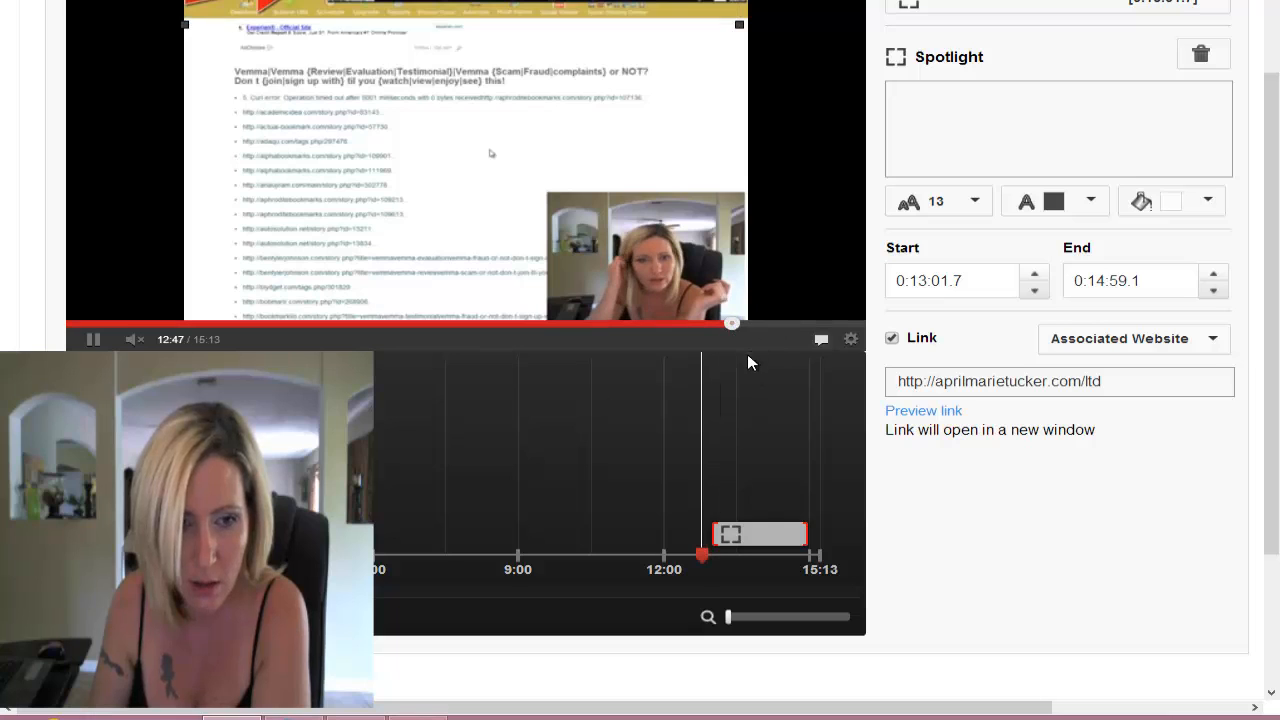
click(93, 339)
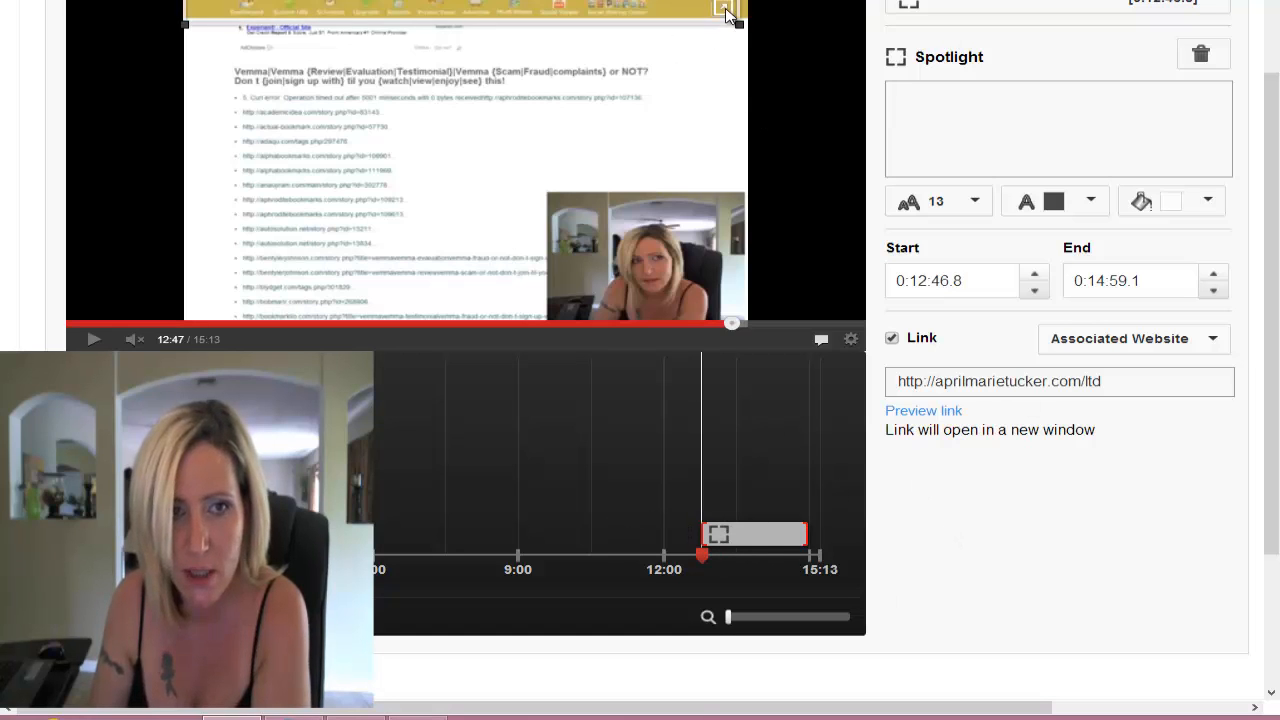
mouse_move(1126, 592)
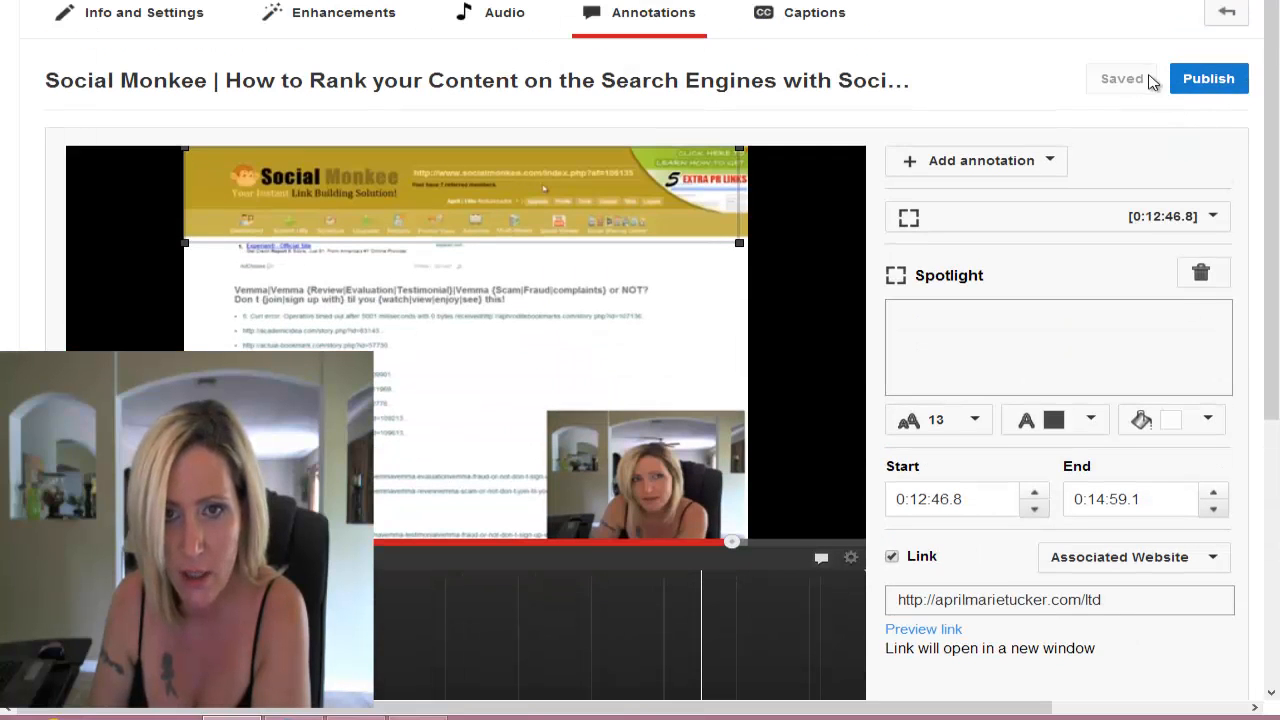
click(1204, 76)
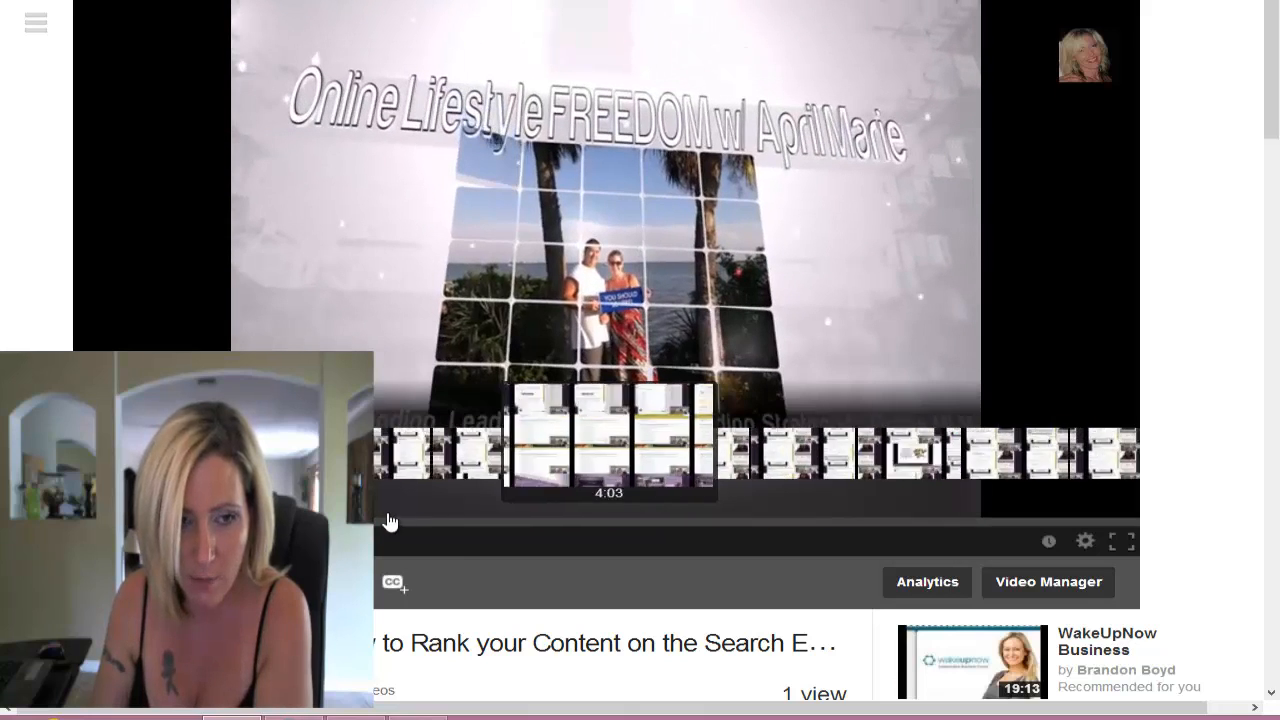
Step: Scrub the video to around 12:47, where the Live the Dream banner appears
drag(390, 521, 940, 521)
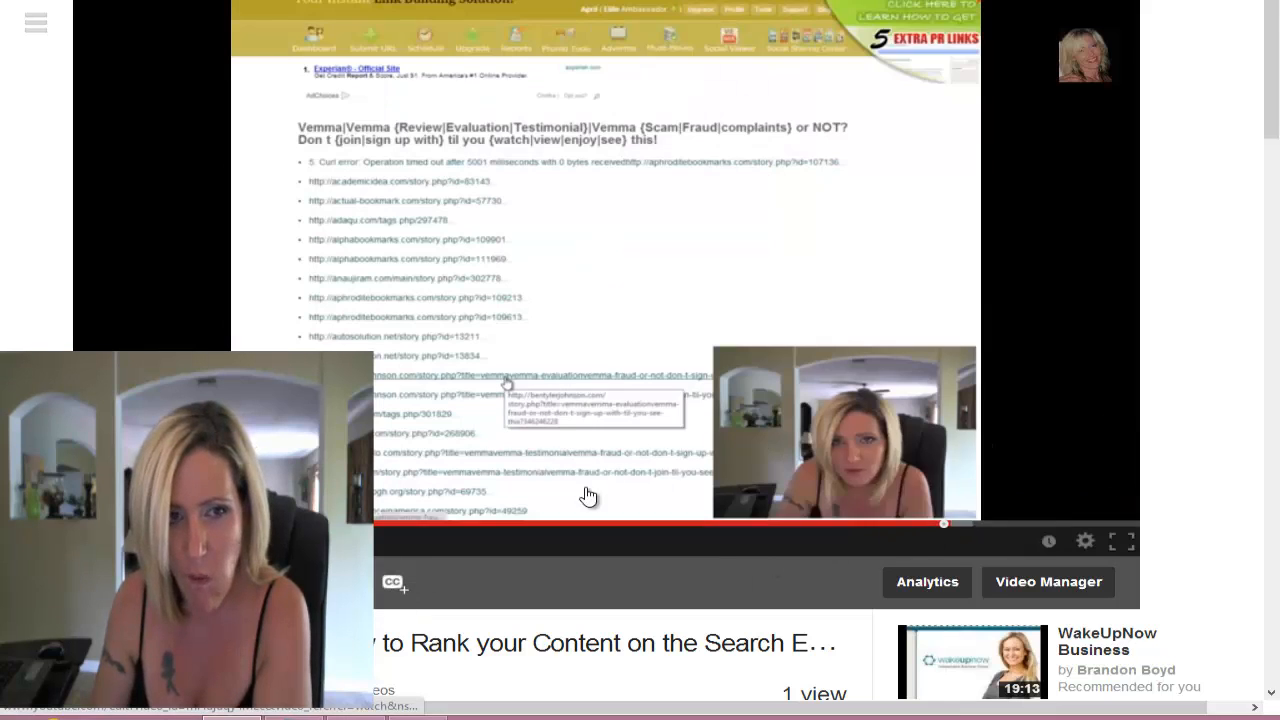
mouse_move(999, 523)
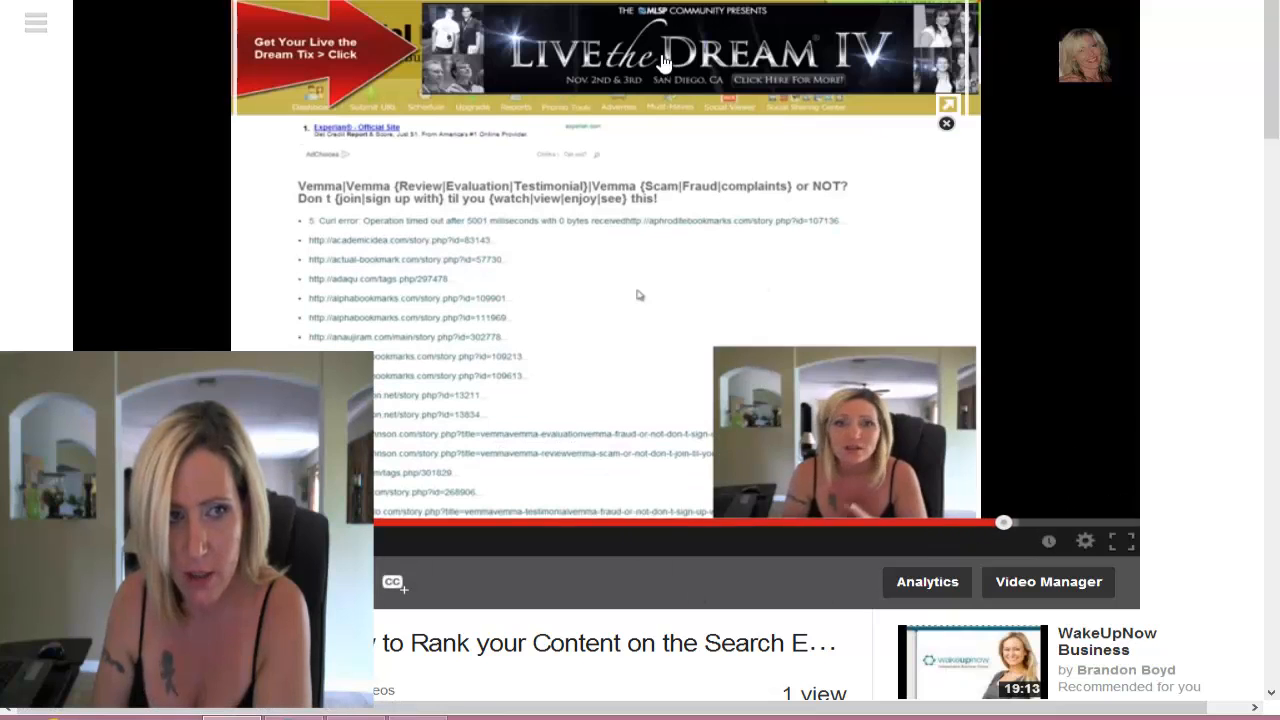
mouse_move(942, 93)
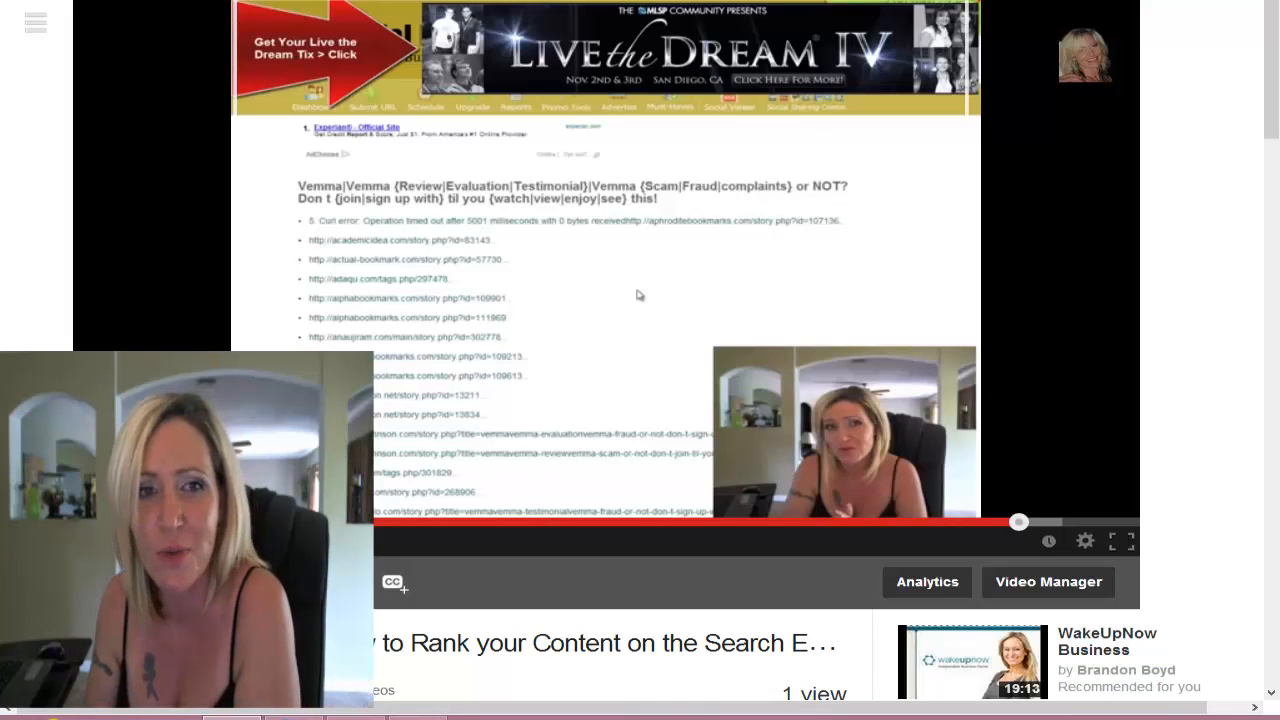
mouse_move(815, 55)
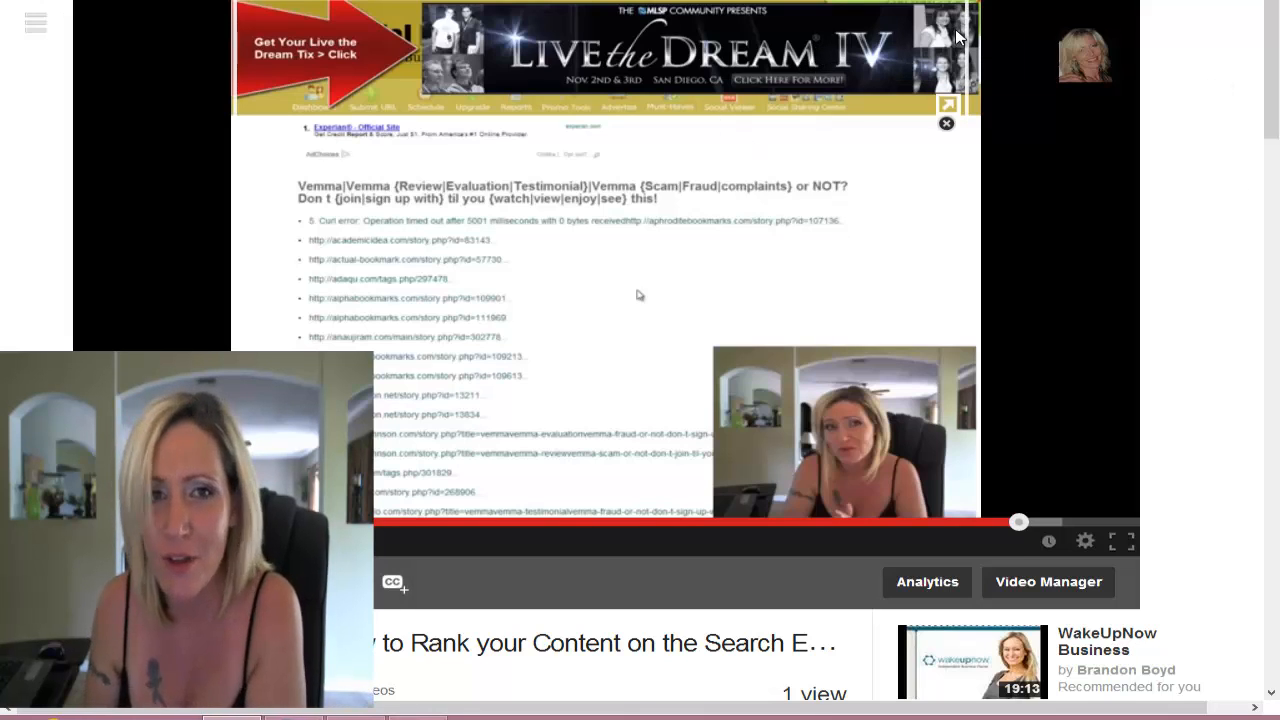
mouse_move(945, 30)
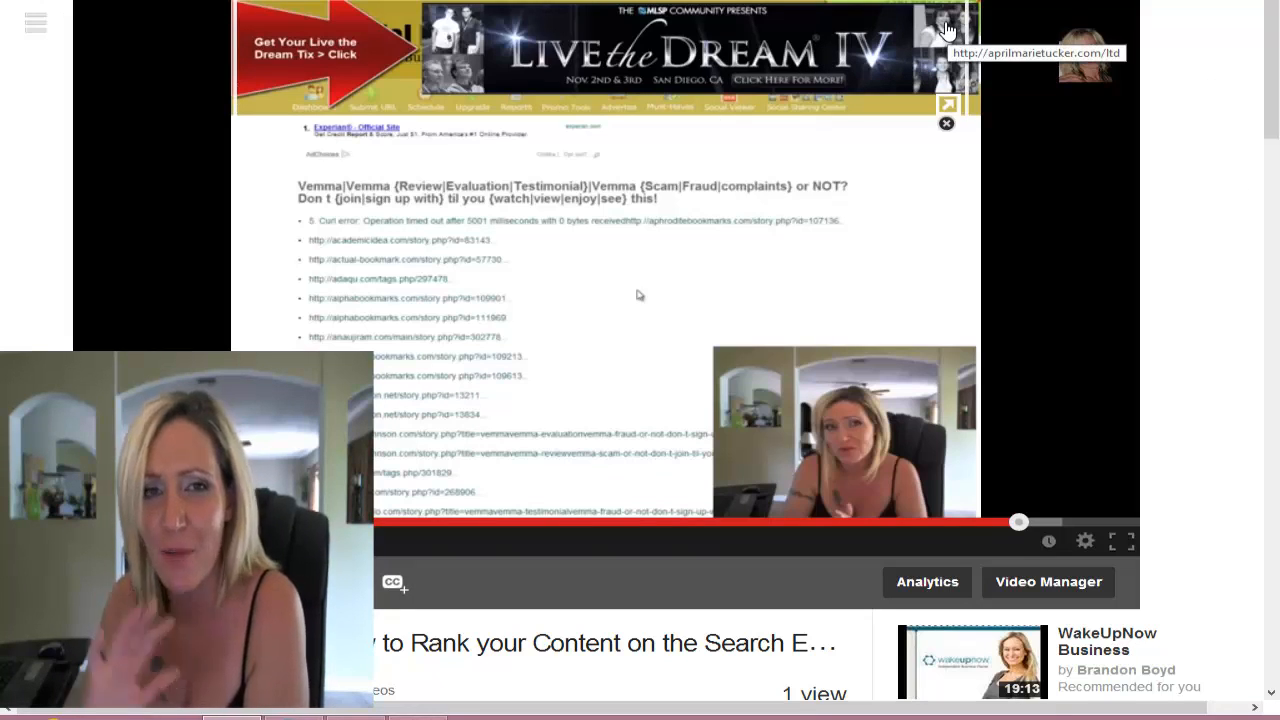